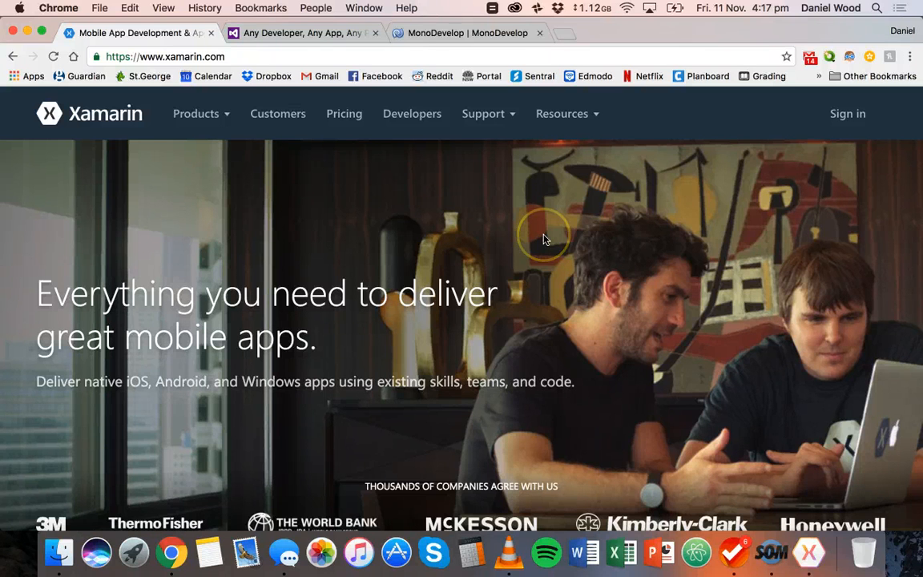
mouse_move(77, 288)
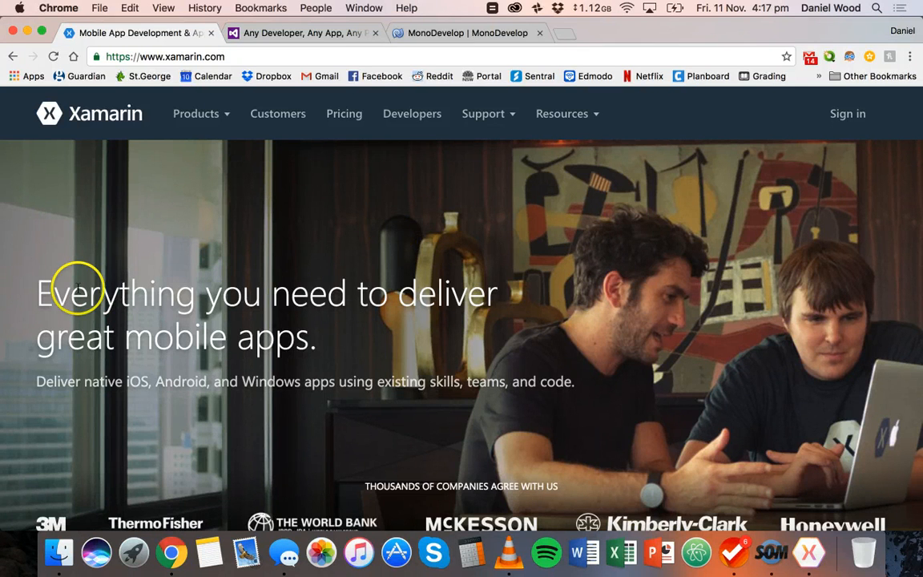
Scroll the Xamarin home page to the BUILD section with the Download Xamarin button.
scroll("down", 3)
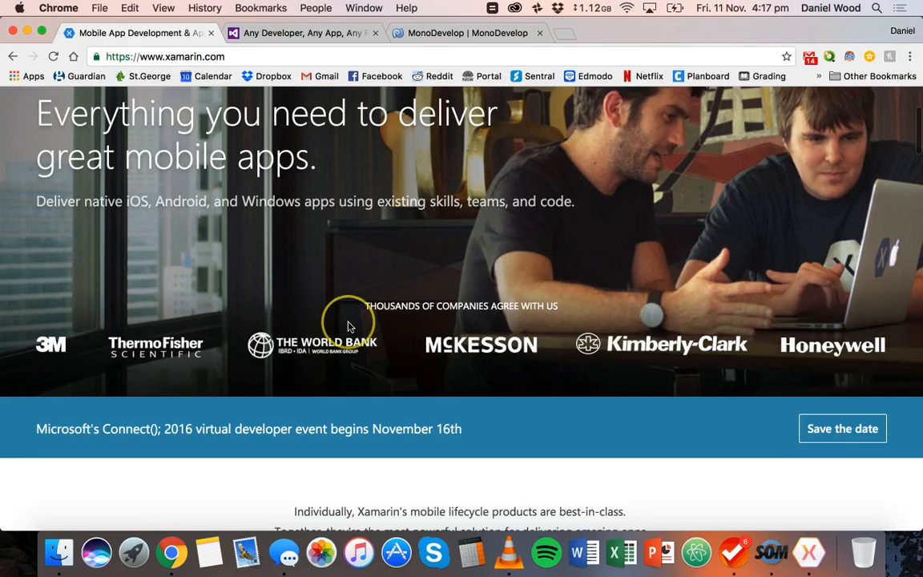
scroll("down", 3)
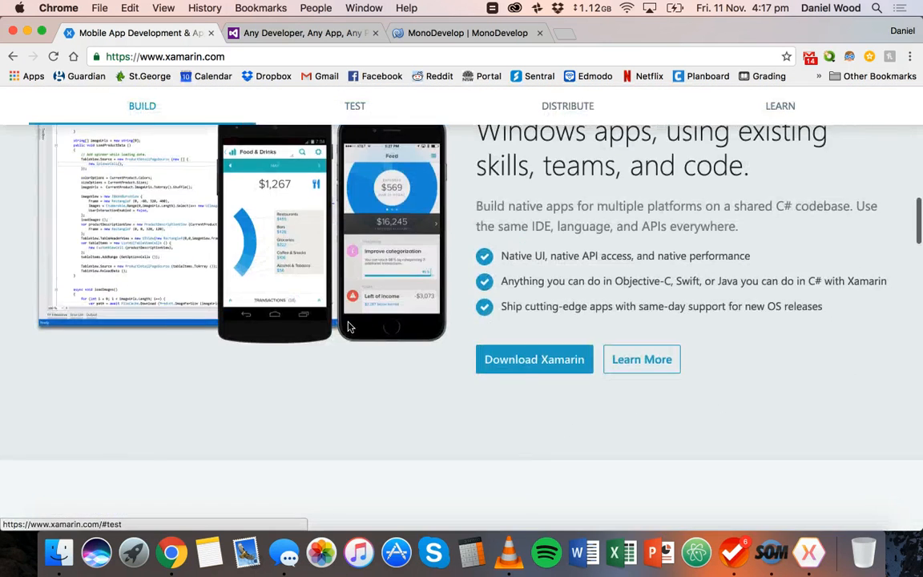
scroll("up", 3)
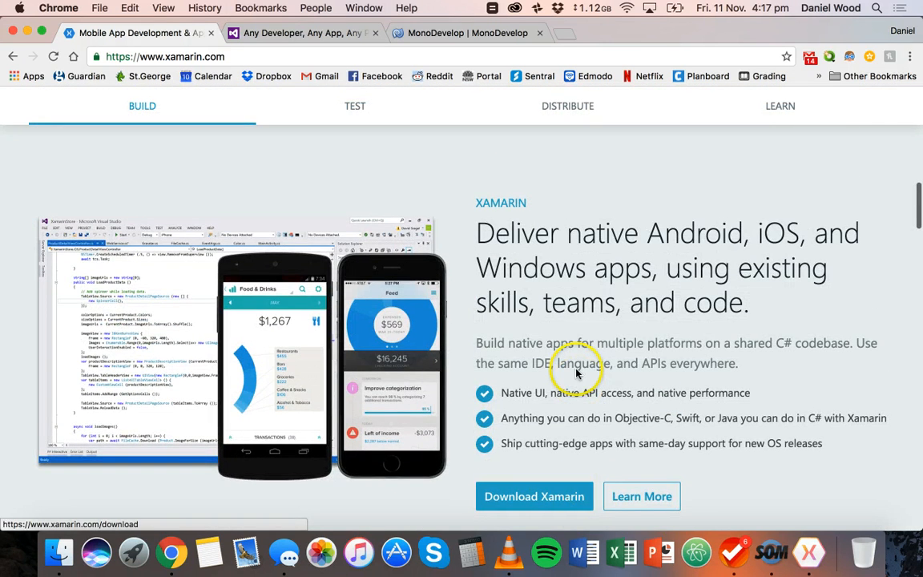
mouse_move(333, 87)
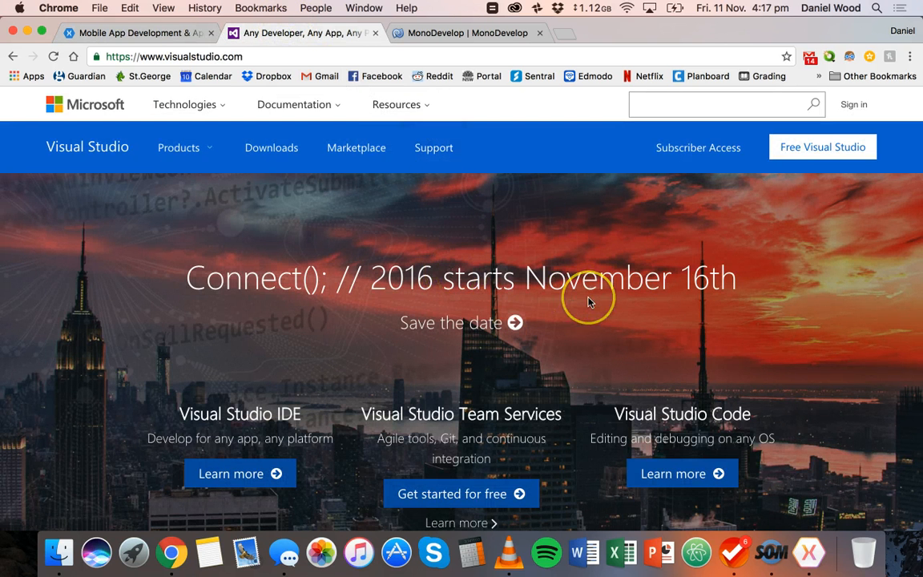
mouse_move(442, 291)
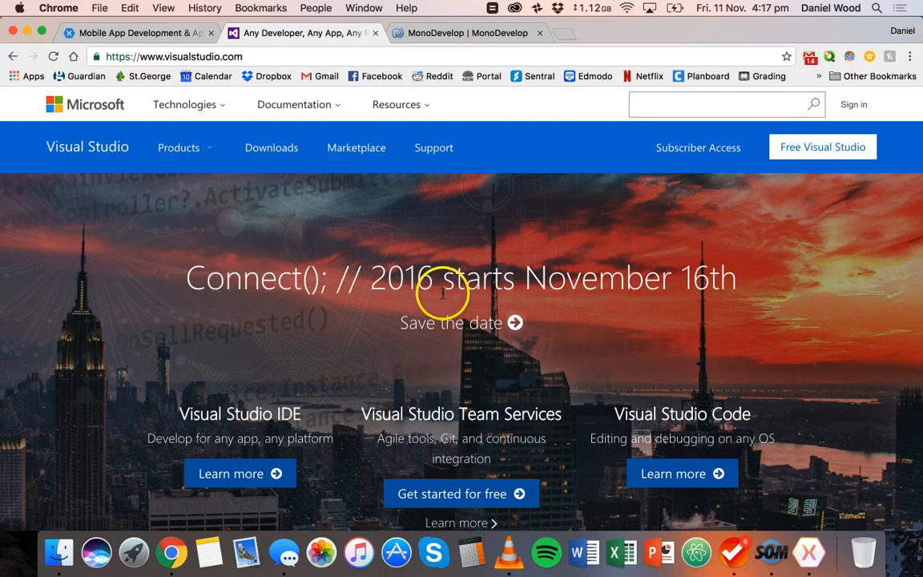
mouse_move(439, 401)
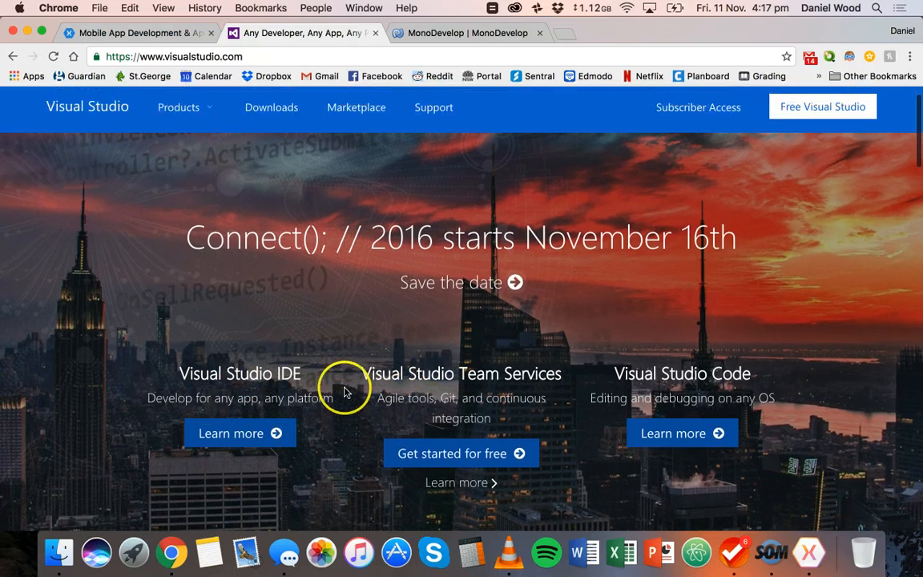
scroll("up", 3)
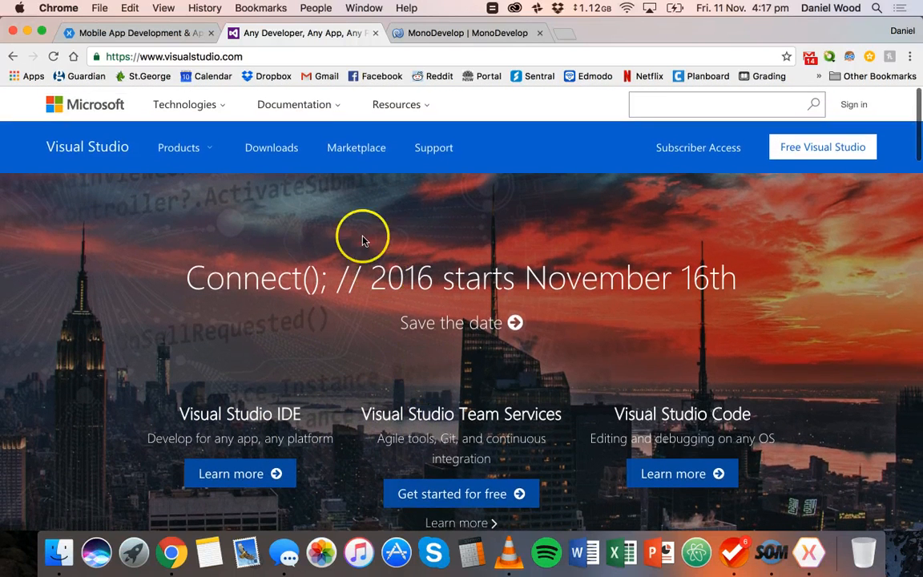
mouse_move(483, 224)
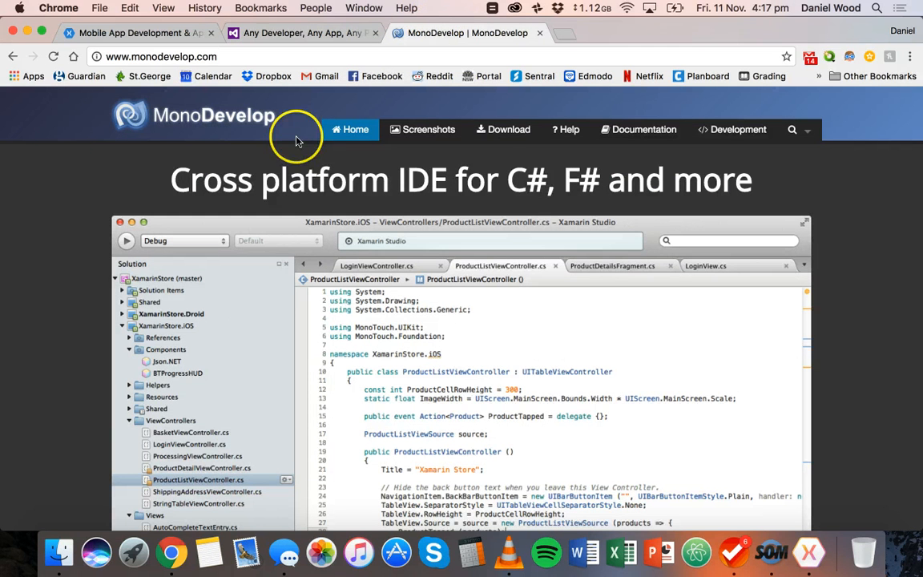
mouse_move(521, 189)
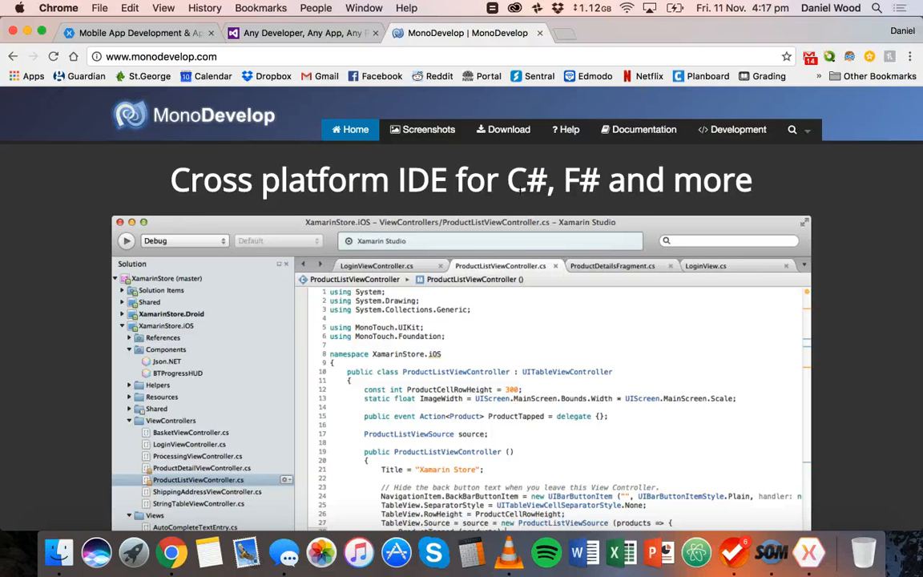
scroll("down", 3)
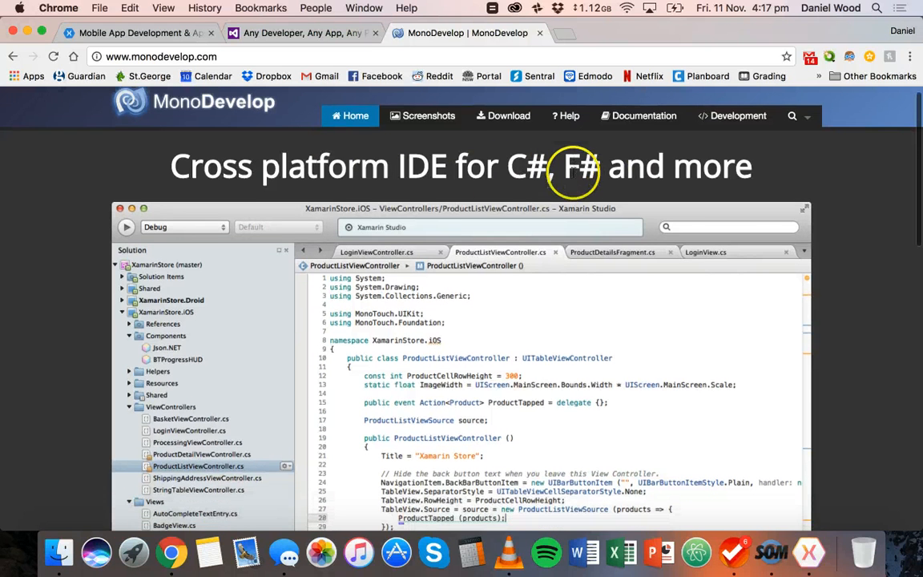
scroll("down", 3)
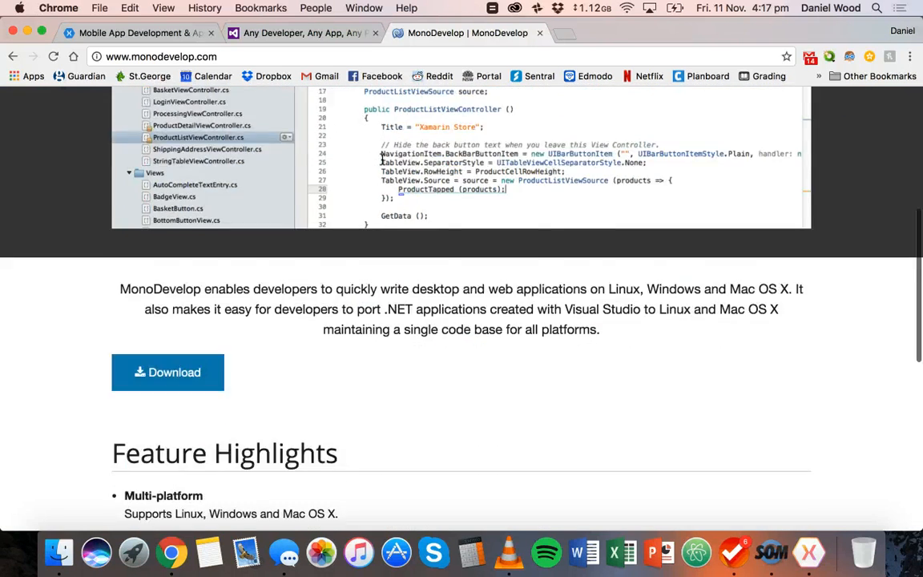
scroll("down", 3)
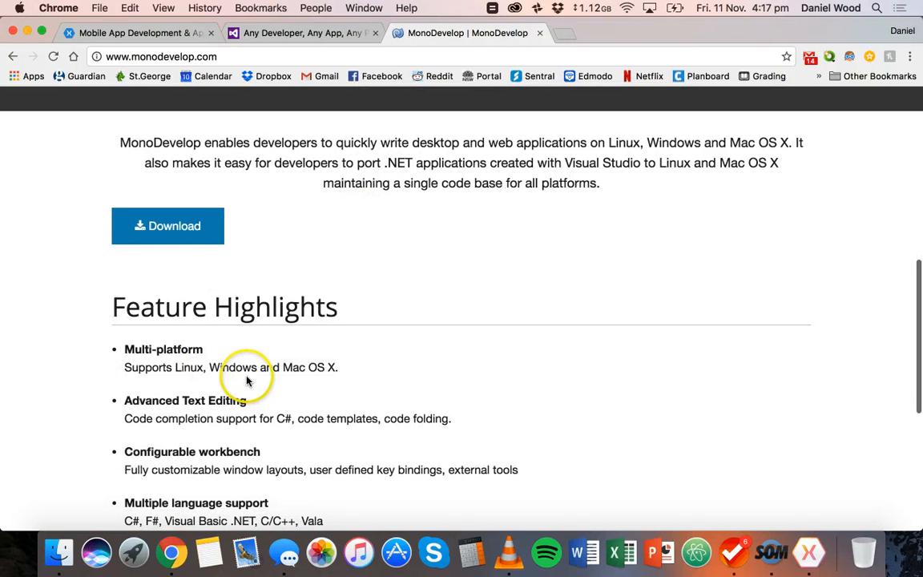
mouse_move(247, 367)
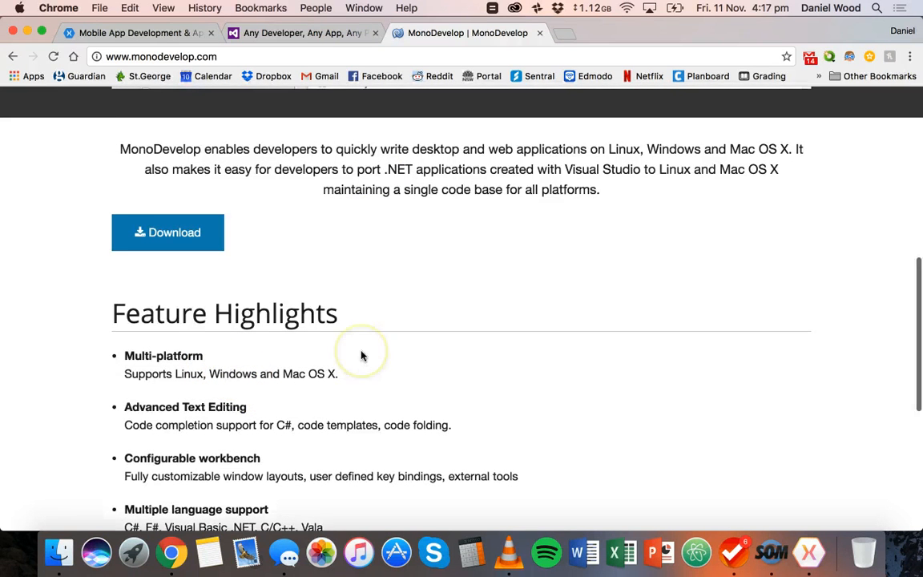
scroll("down", 3)
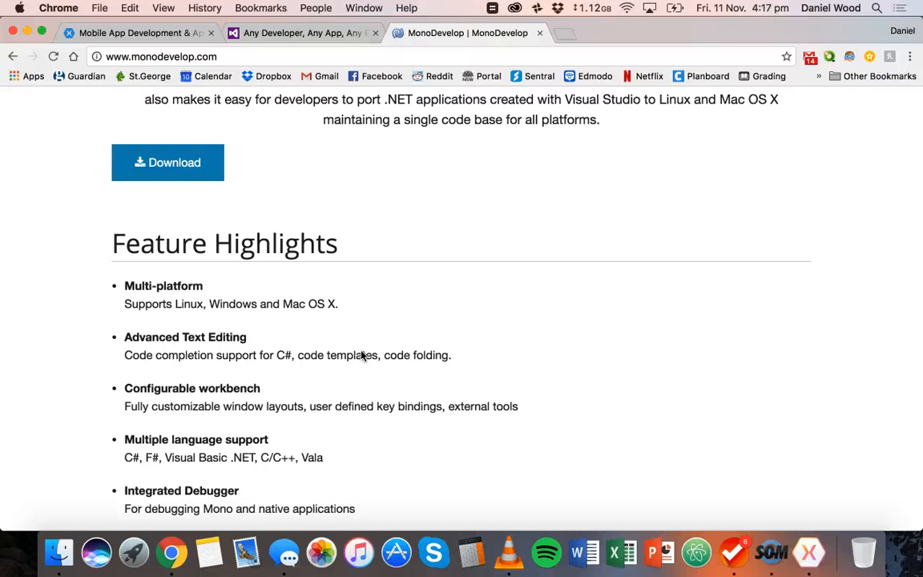
scroll("up", 3)
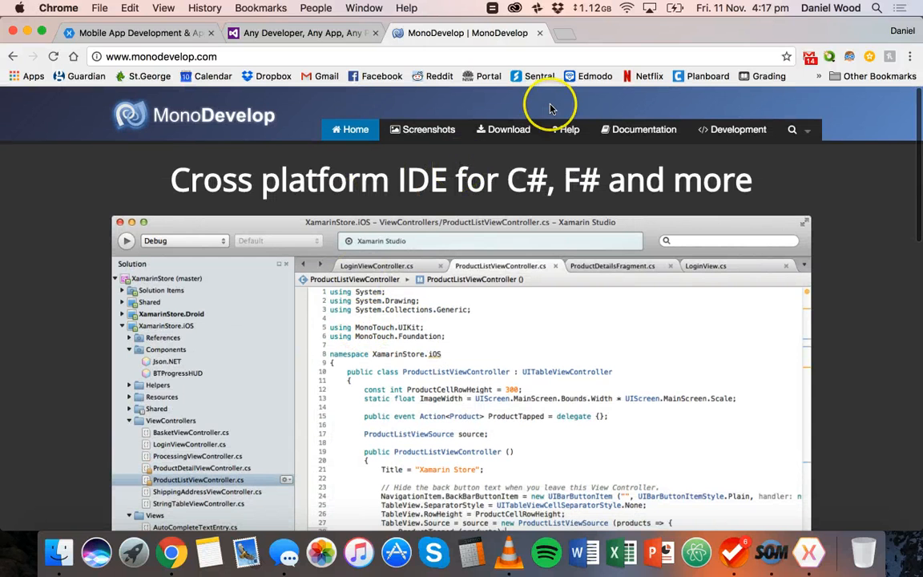
mouse_move(311, 24)
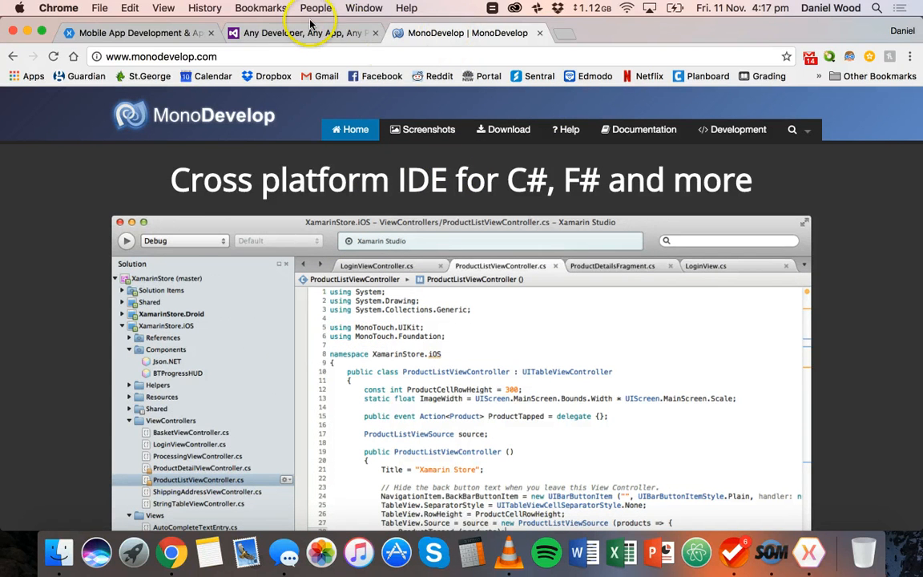
Glance at the Visual Studio page and come back to the Xamarin home page in Chrome.
left_click(141, 32)
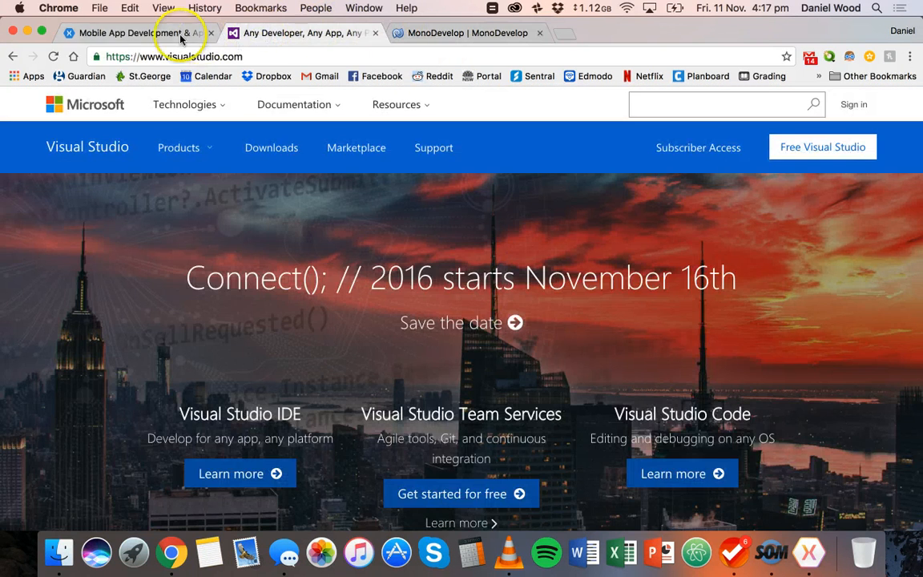
left_click(137, 32)
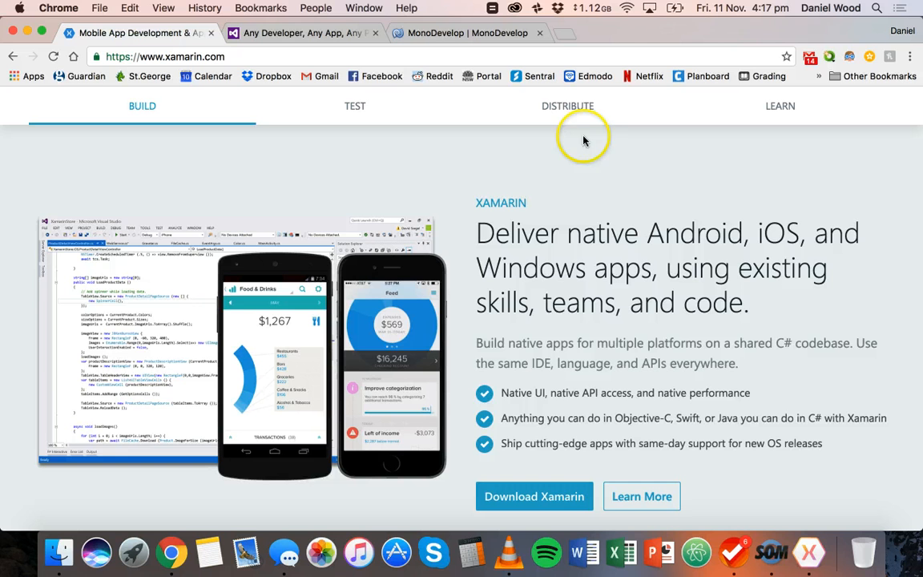
mouse_move(655, 186)
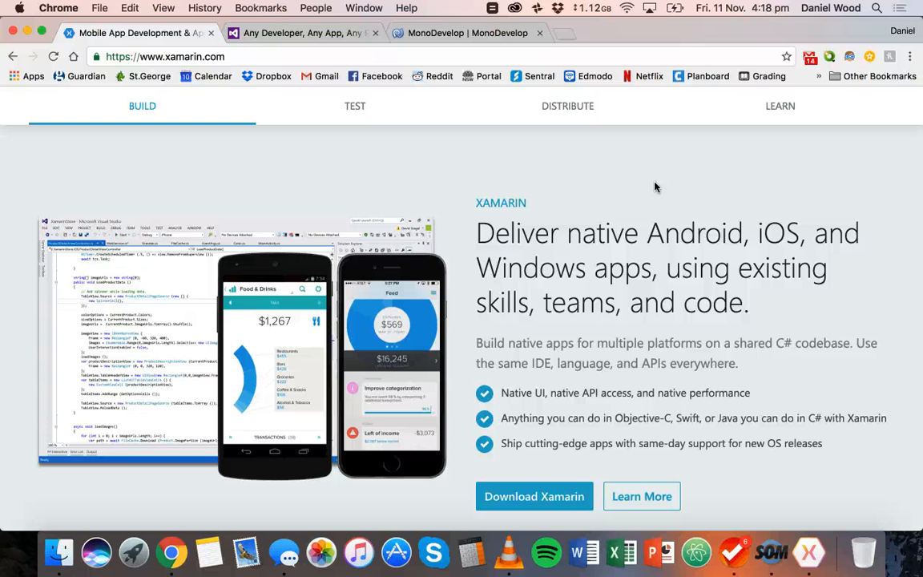
Launch Xamarin Studio from Launchpad so its welcome page appears.
left_click(133, 551)
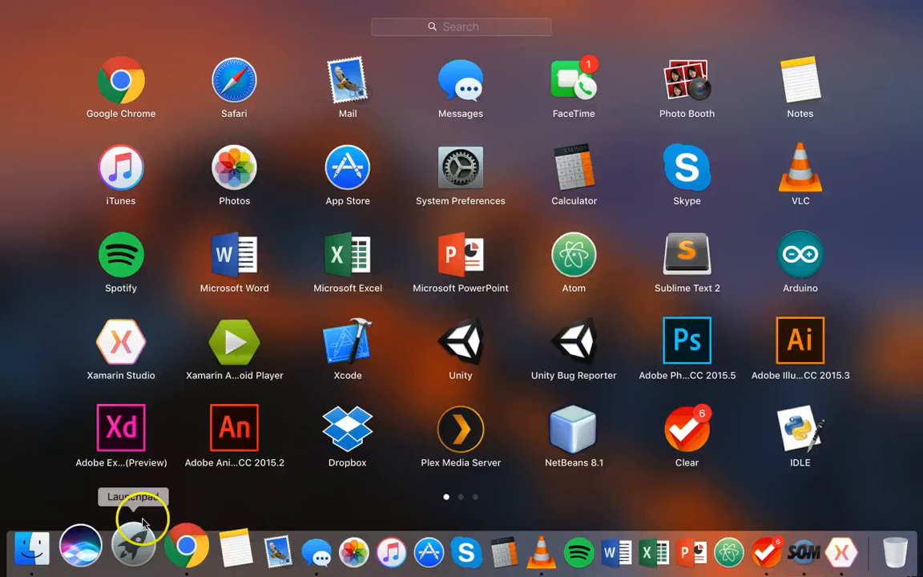
left_click(121, 340)
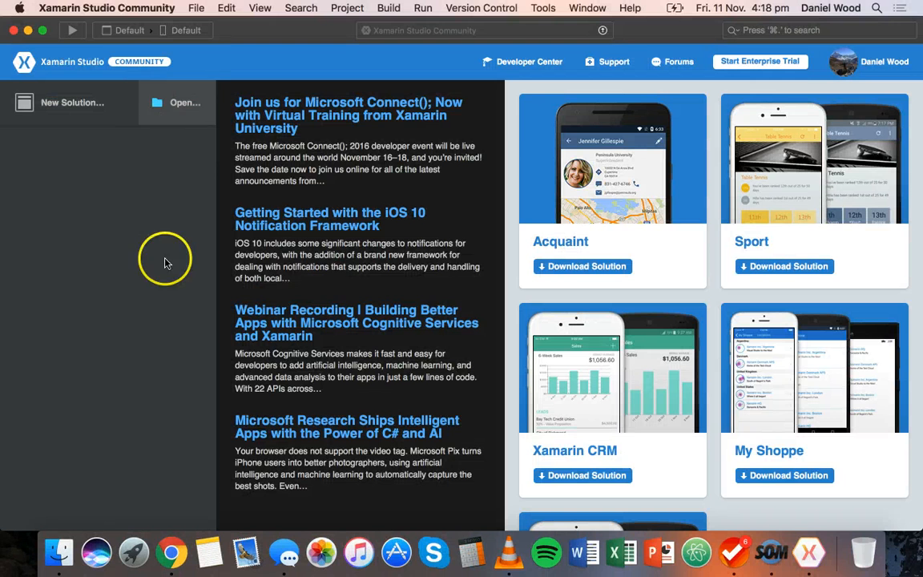
mouse_move(125, 143)
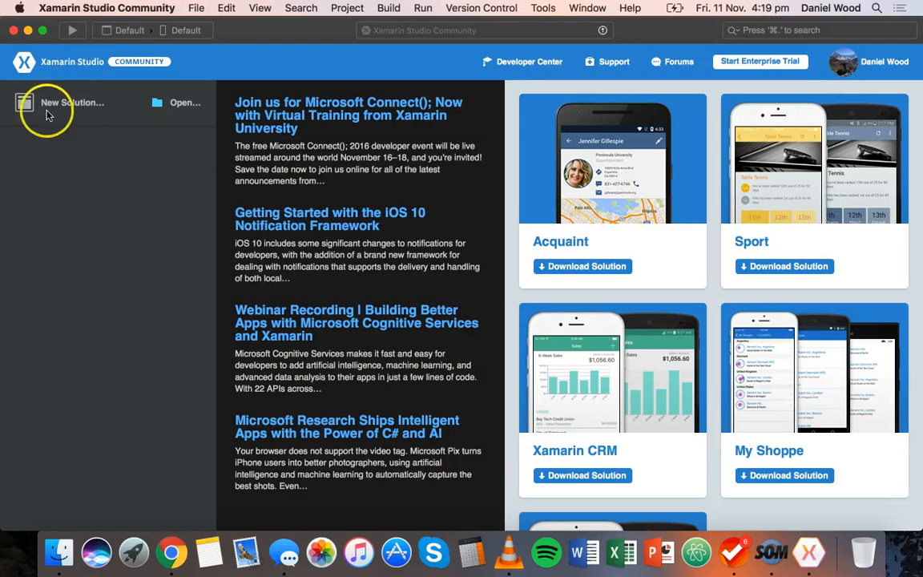
mouse_move(100, 56)
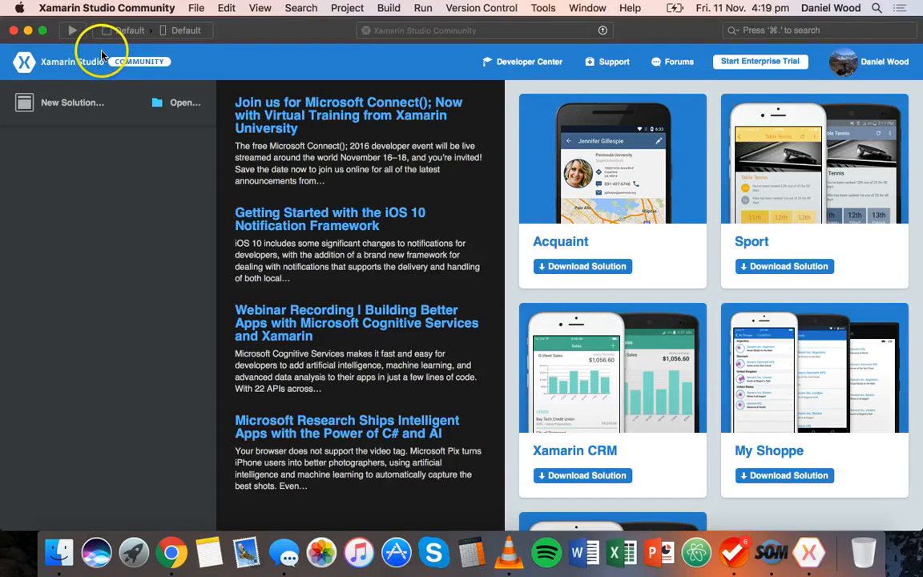
mouse_move(148, 83)
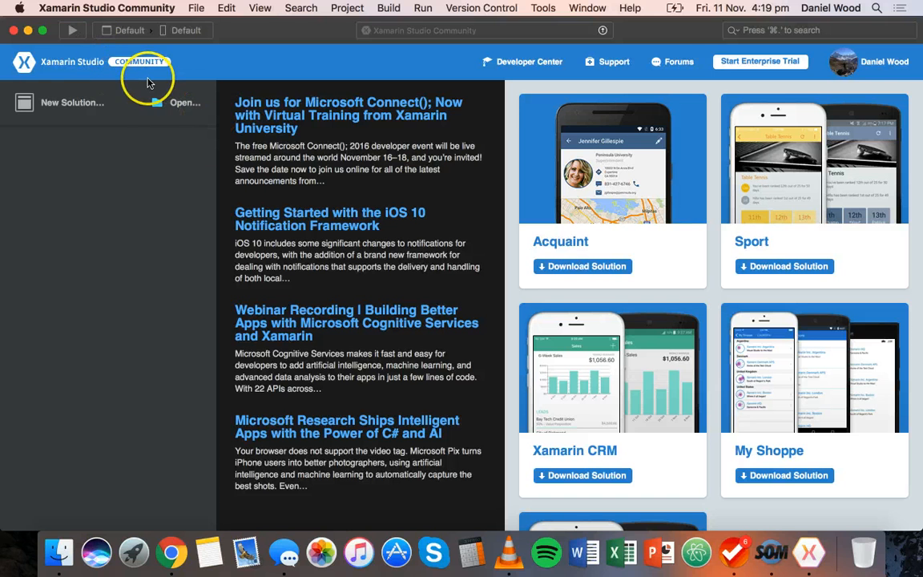
mouse_move(72, 103)
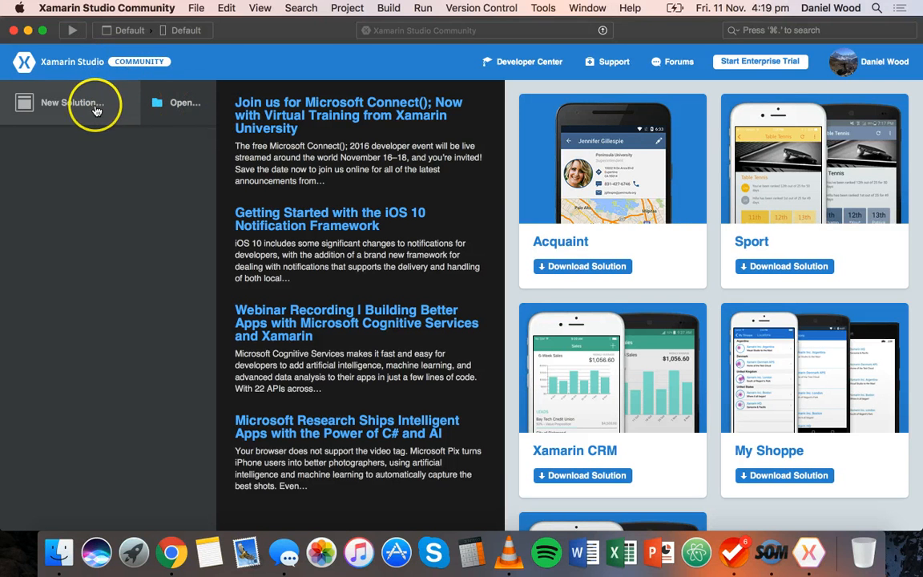
Start a new solution and browse the Multiplatform, iOS, tvOS and Mac template groups.
left_click(71, 102)
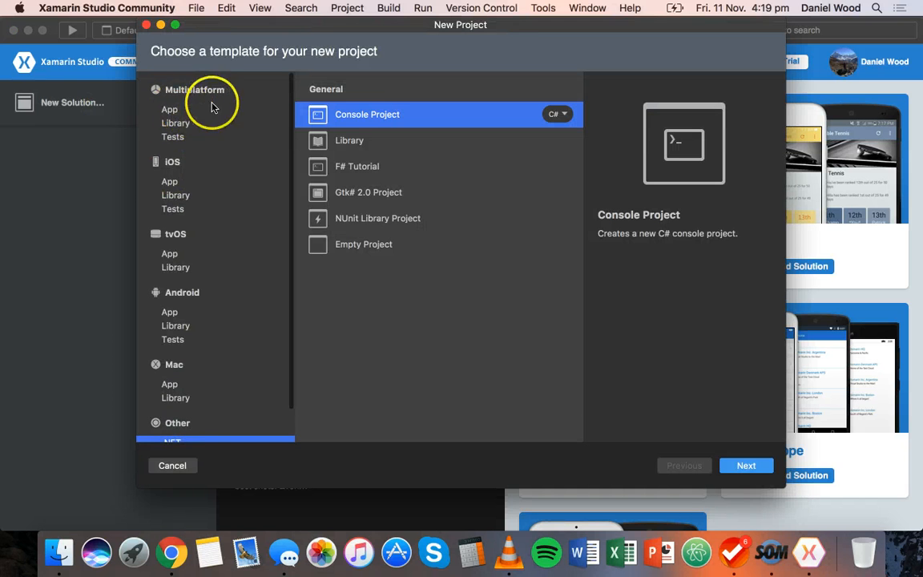
left_click(170, 109)
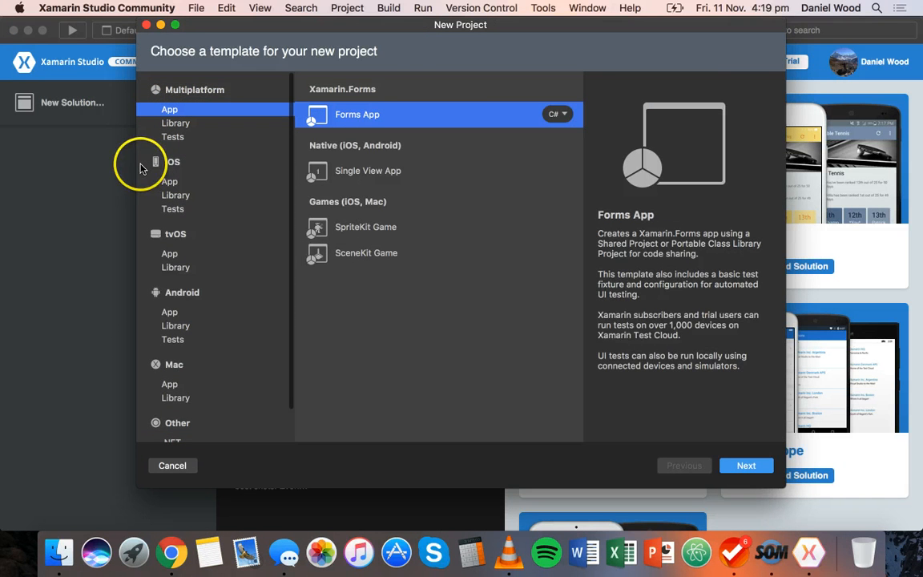
left_click(170, 181)
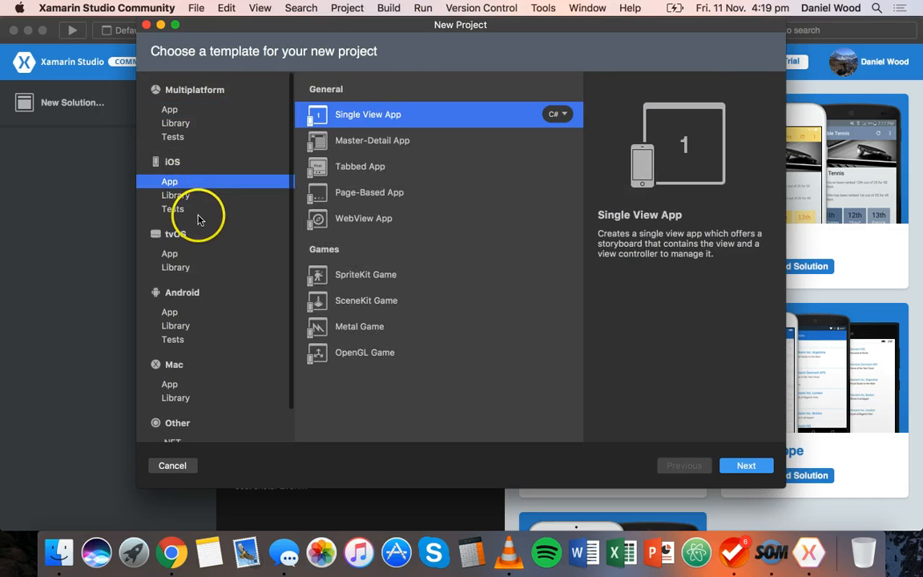
left_click(169, 253)
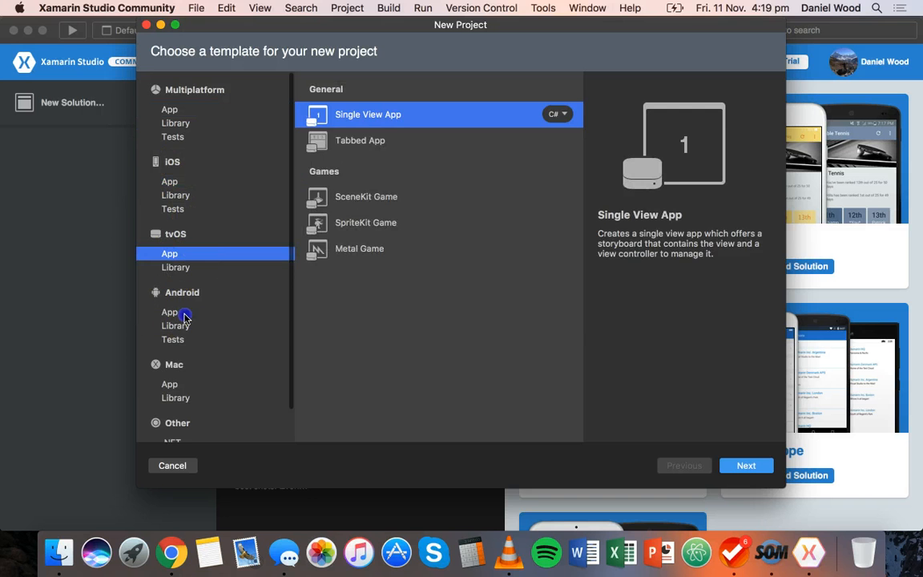
left_click(170, 366)
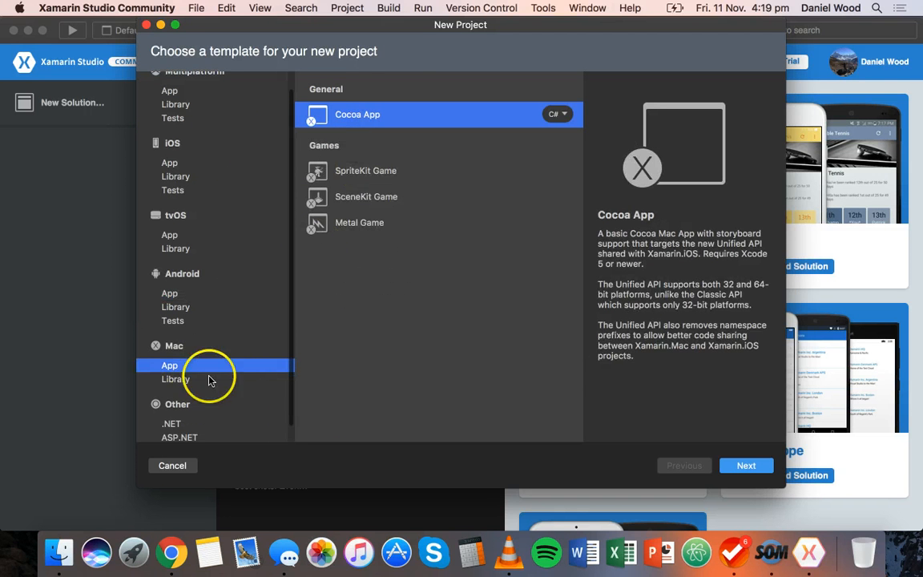
mouse_move(247, 391)
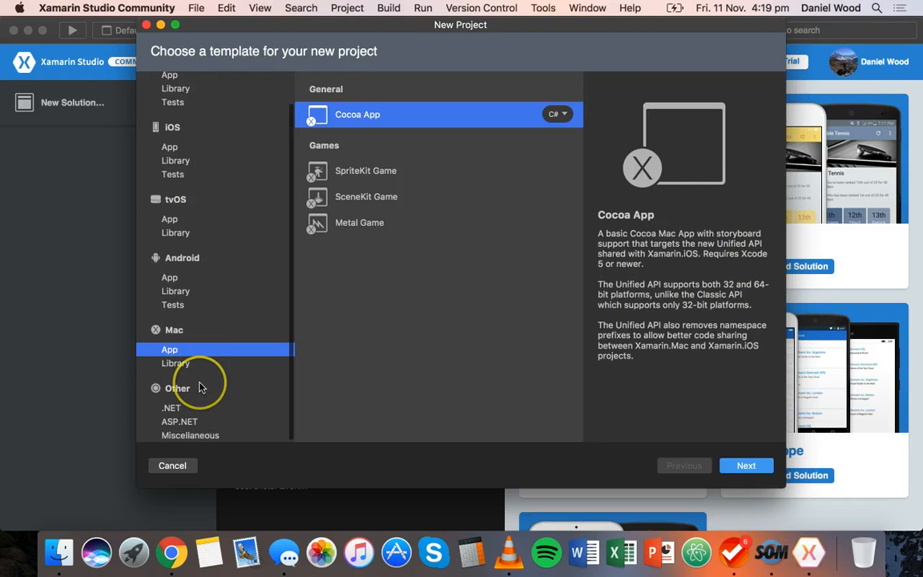
mouse_move(202, 387)
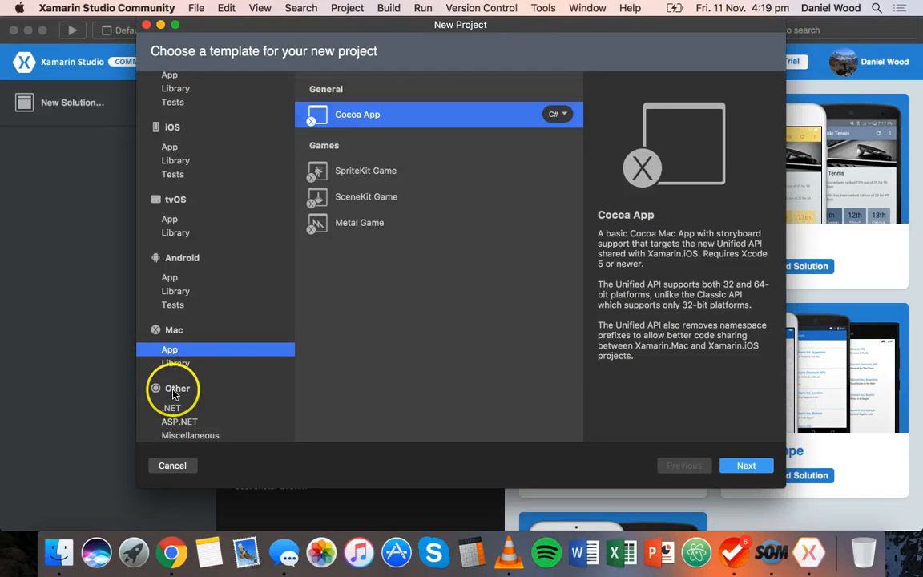
Choose the .NET Console Project (C#) template and continue to project configuration.
left_click(172, 409)
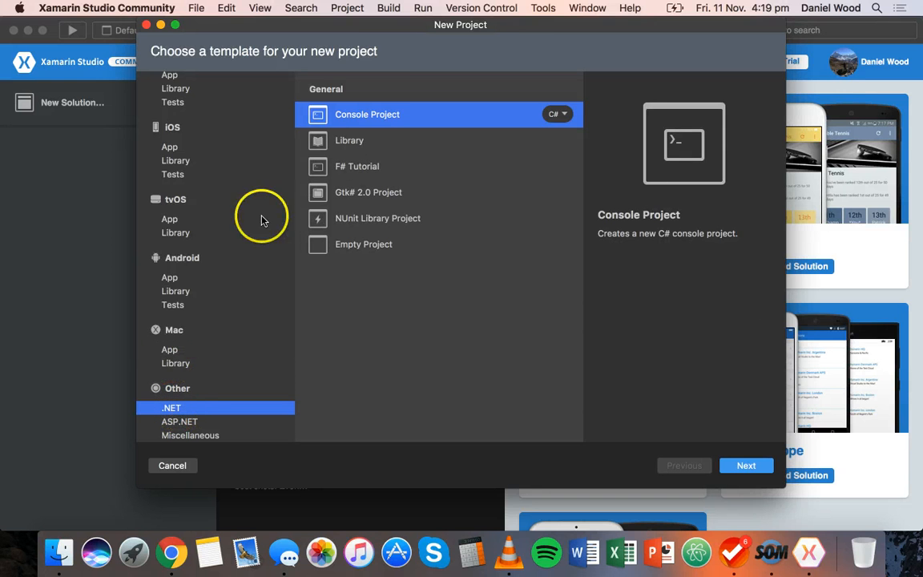
mouse_move(573, 109)
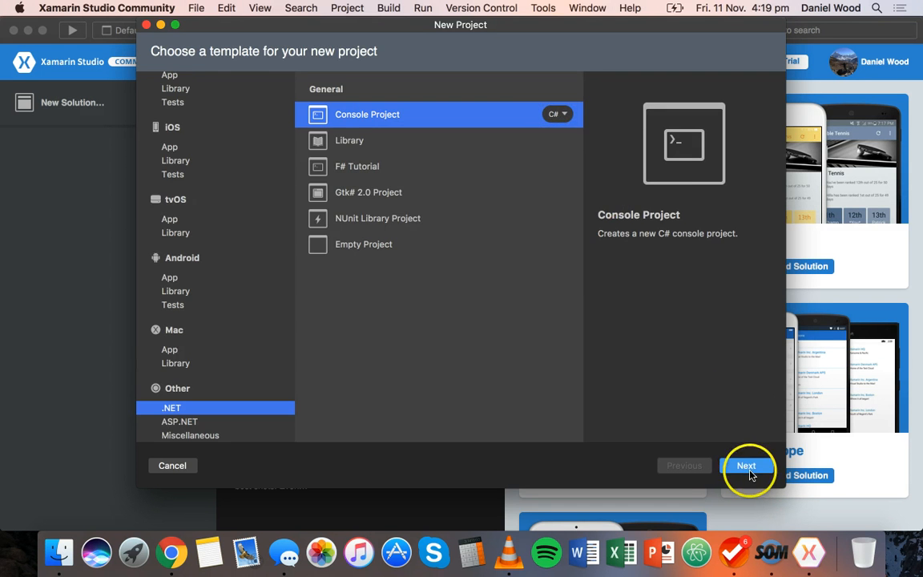
left_click(747, 465)
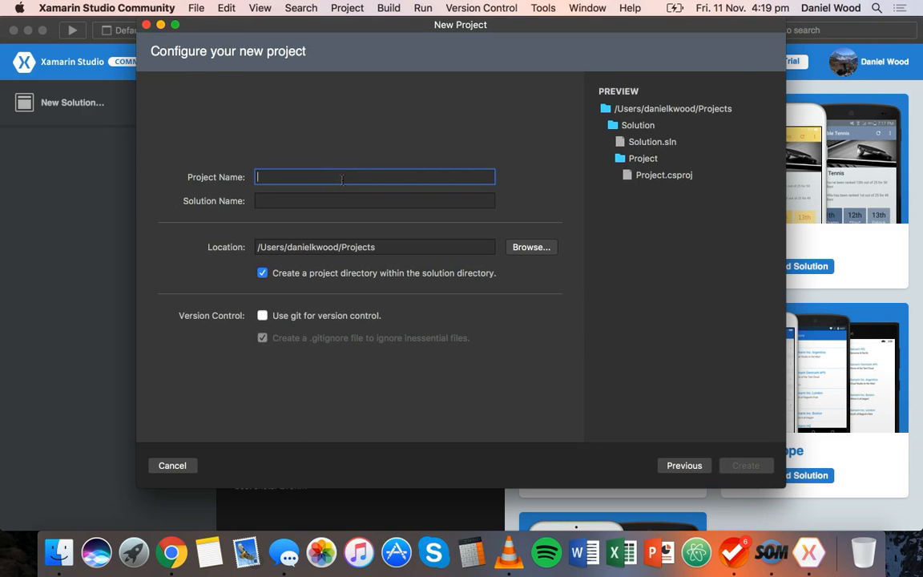
Name the project MyCSharpProject under the Projects folder and create the solution.
type("MyCSharpP")
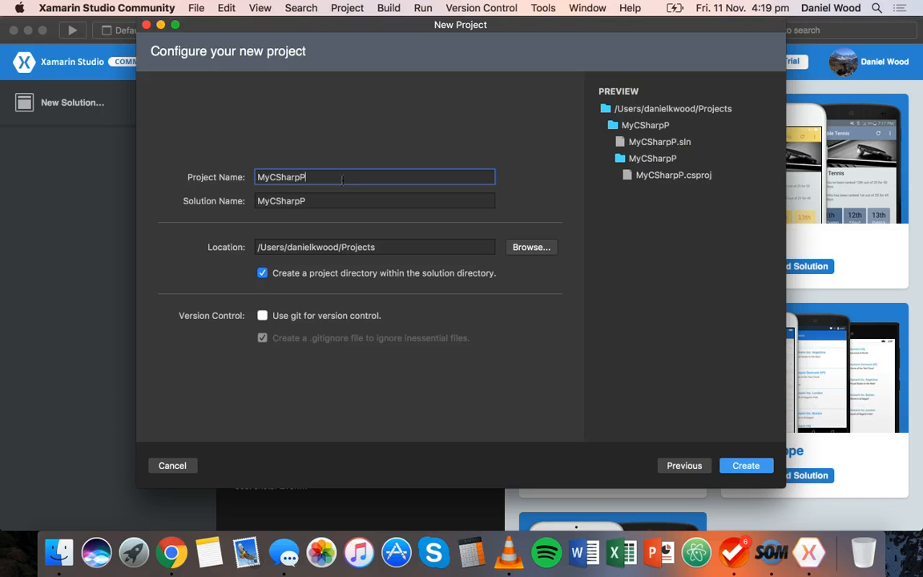
type("roject")
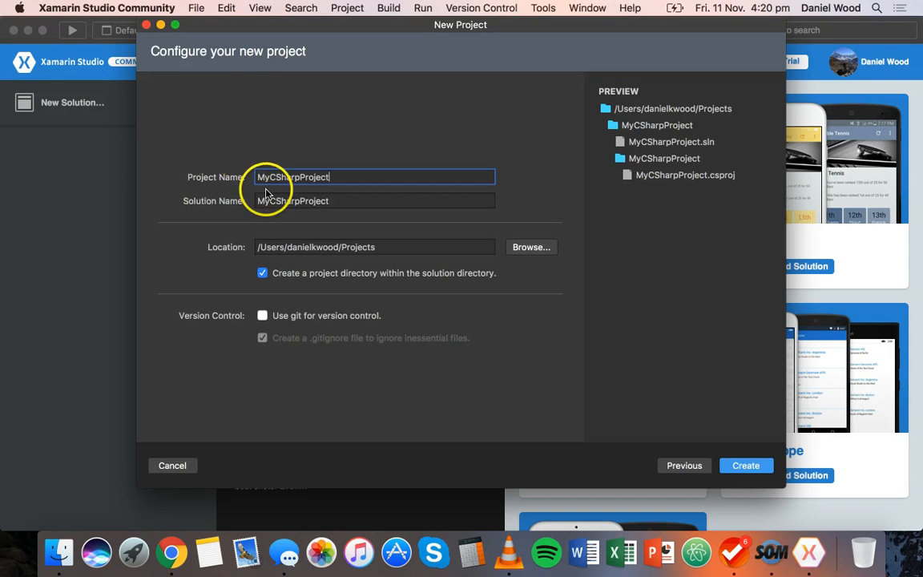
mouse_move(327, 189)
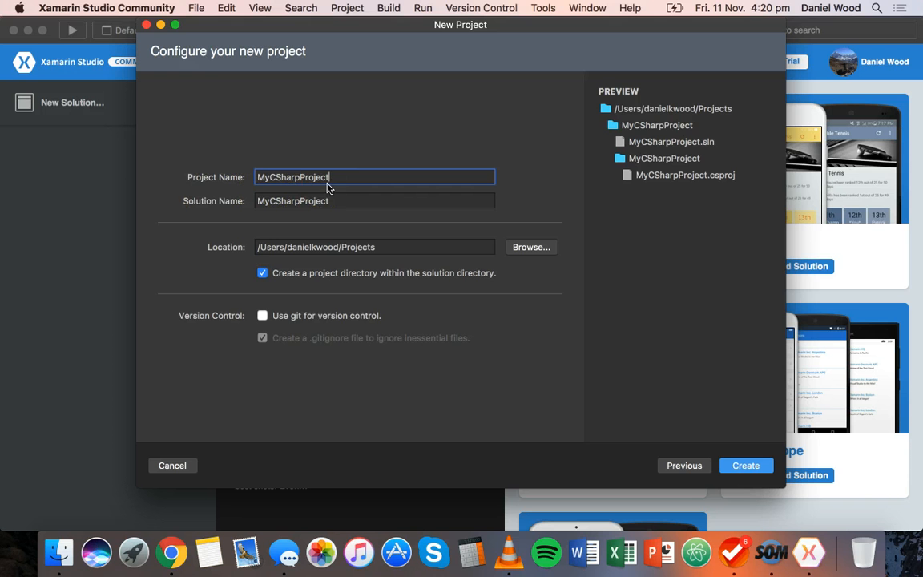
mouse_move(244, 241)
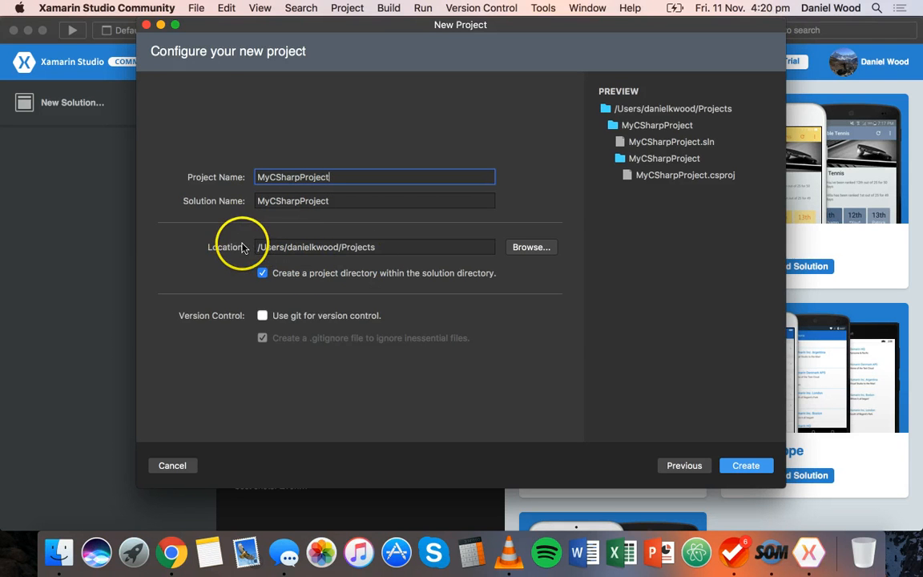
mouse_move(643, 369)
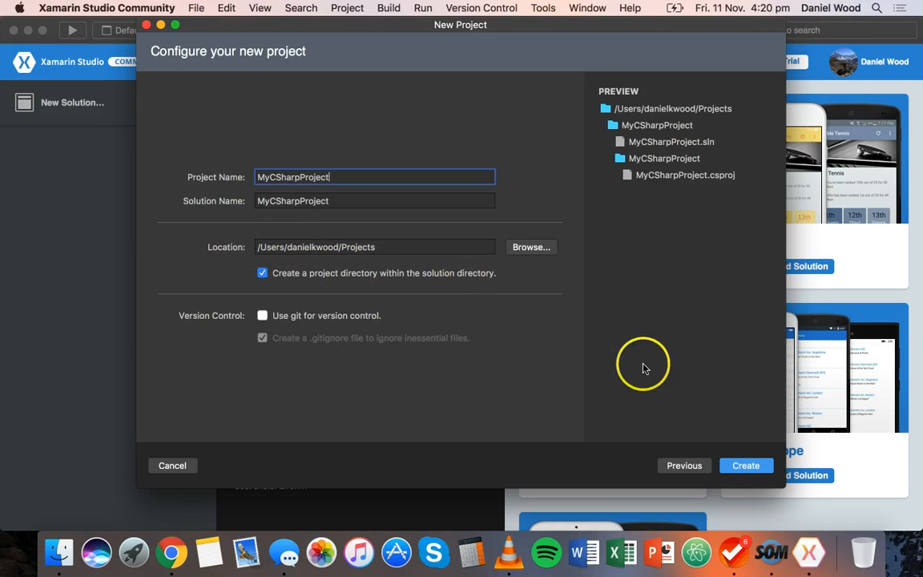
mouse_move(746, 465)
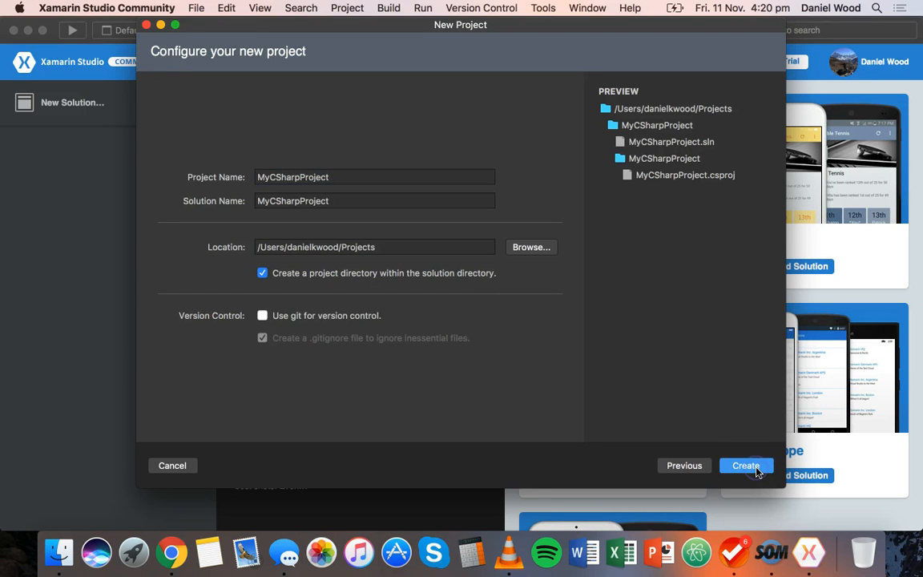
left_click(745, 465)
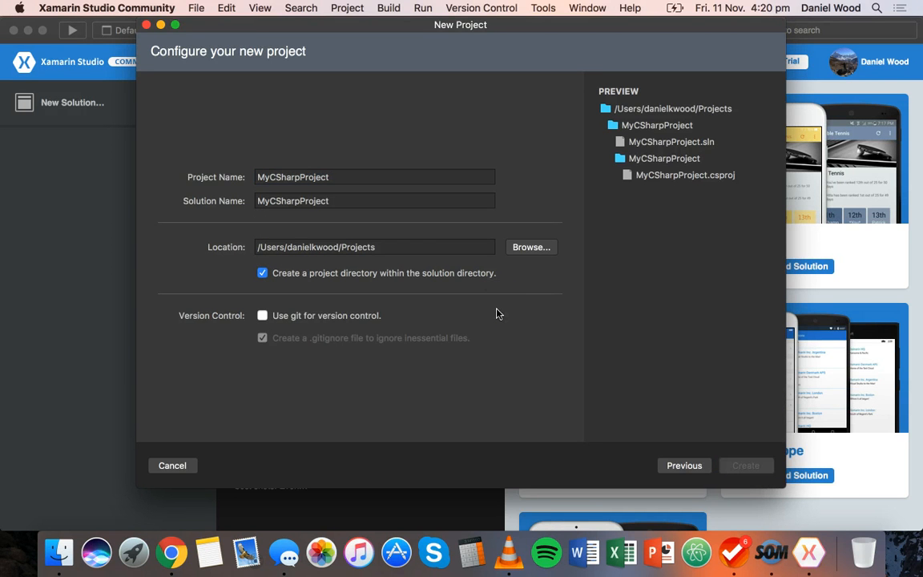
left_click(744, 465)
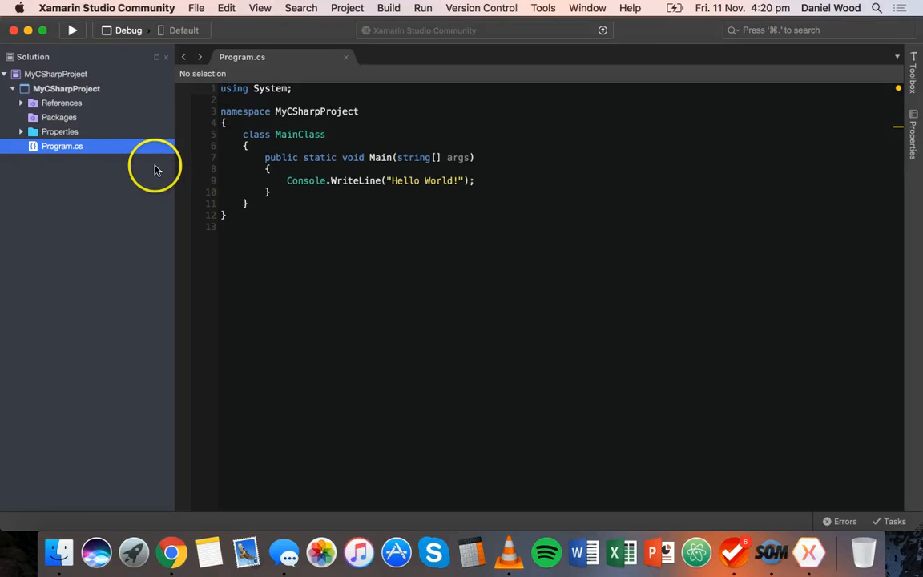
mouse_move(50, 118)
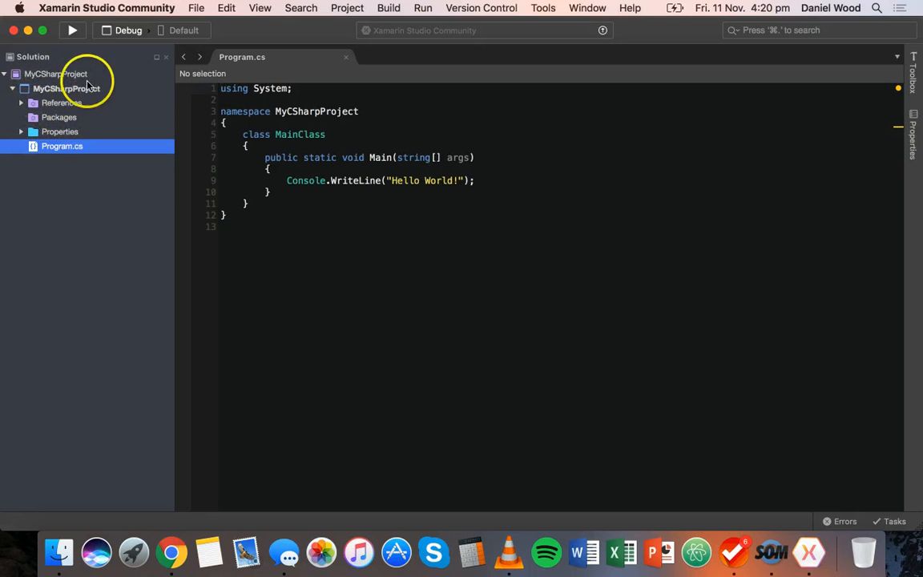
mouse_move(96, 115)
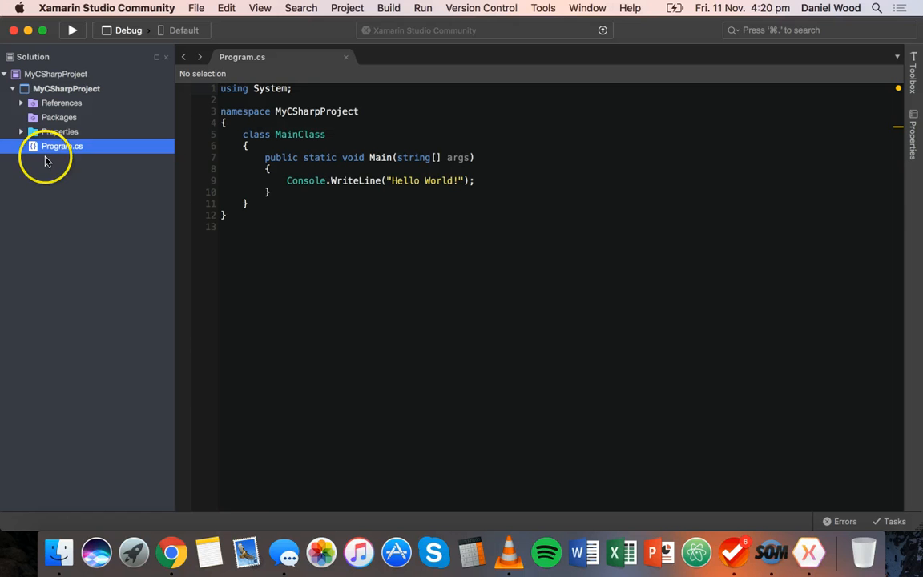
mouse_move(366, 165)
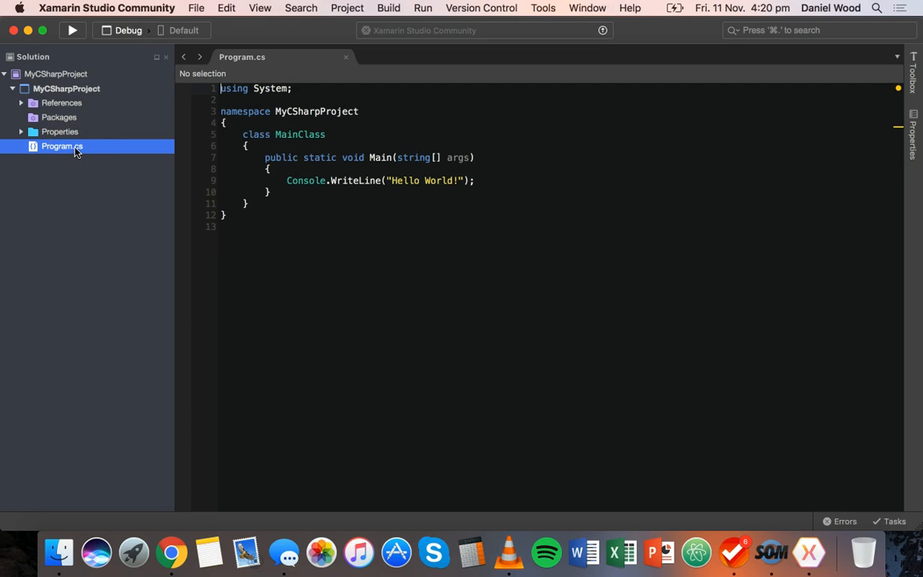
Show Program.cs with its default Hello World code in the editor.
left_click(223, 88)
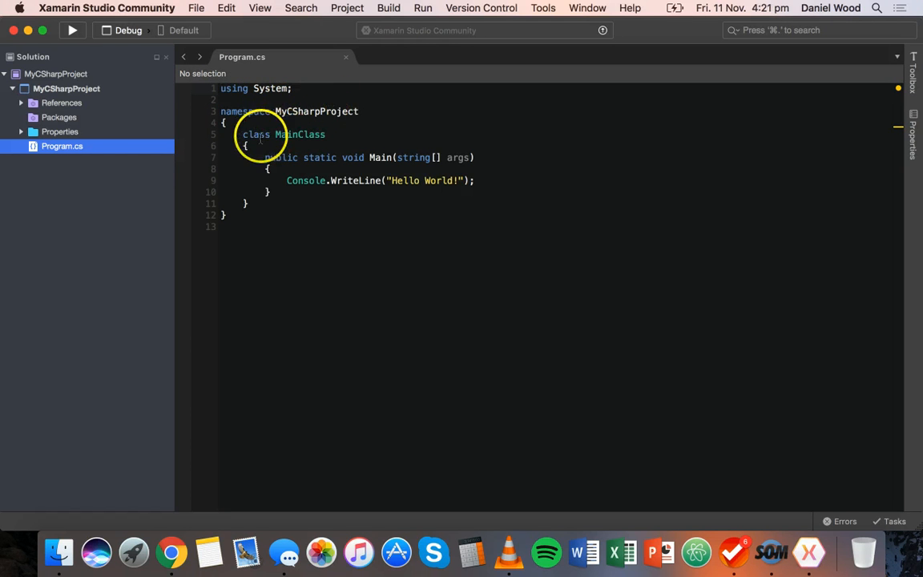
mouse_move(269, 163)
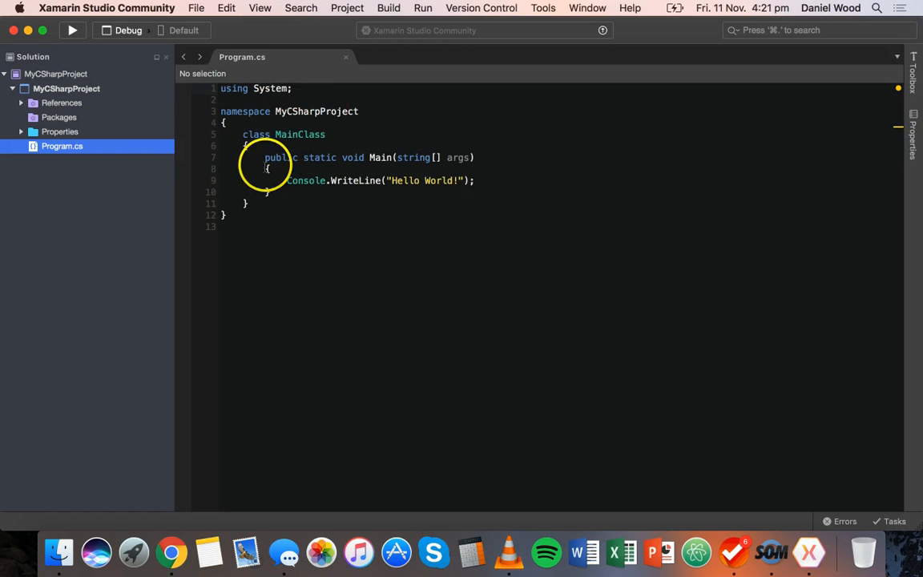
mouse_move(388, 152)
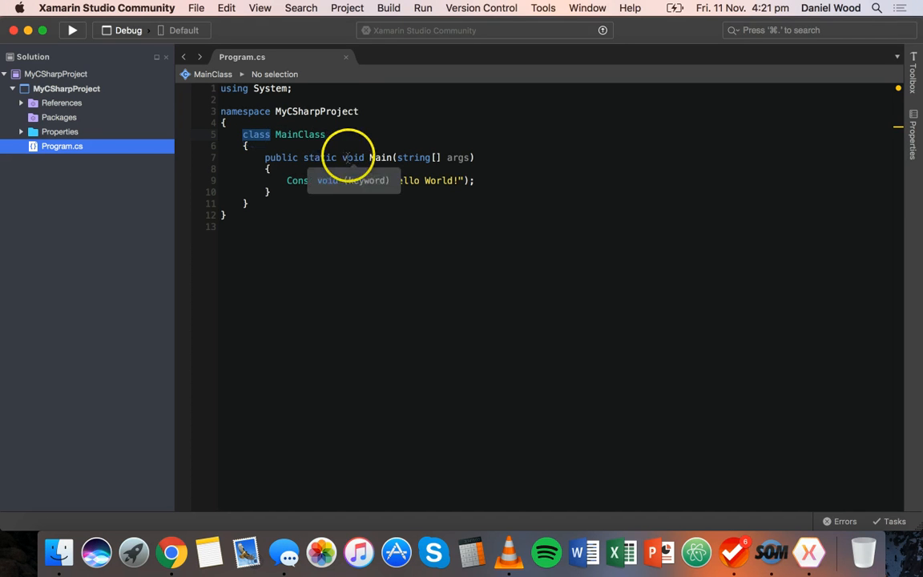
left_click(382, 157)
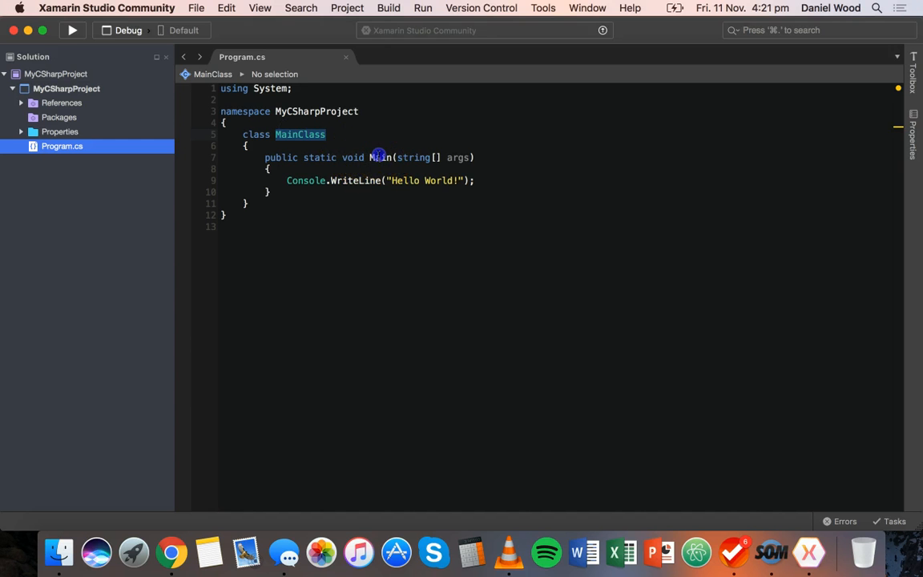
left_click(381, 157)
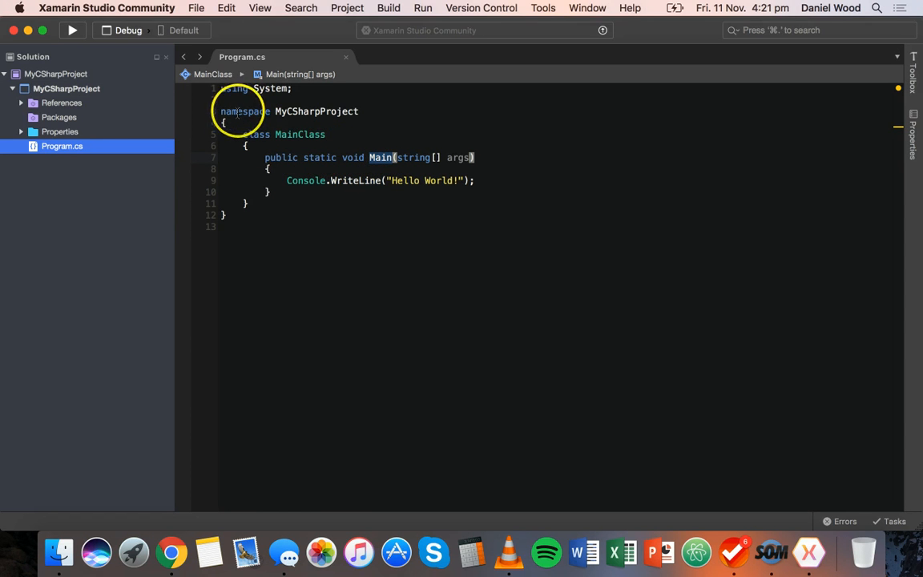
double_click(458, 157)
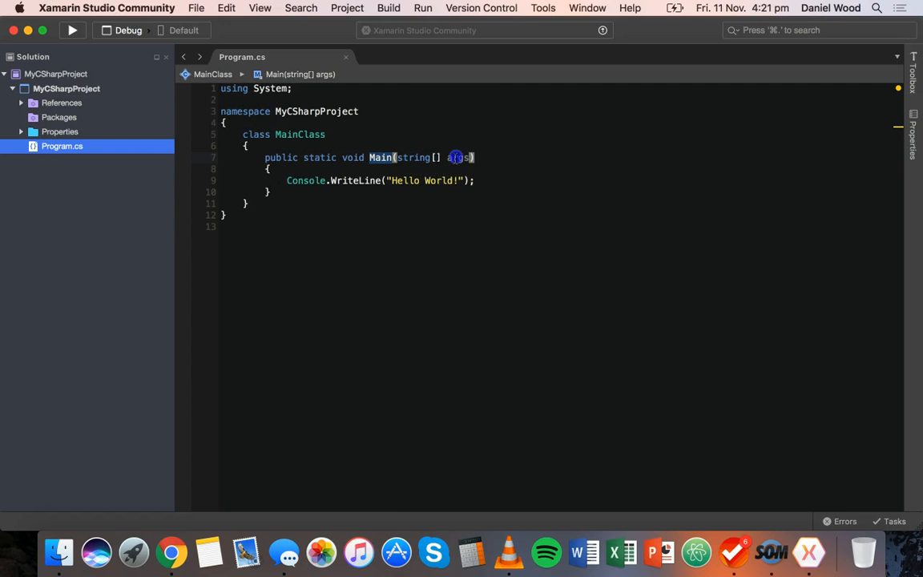
mouse_move(416, 157)
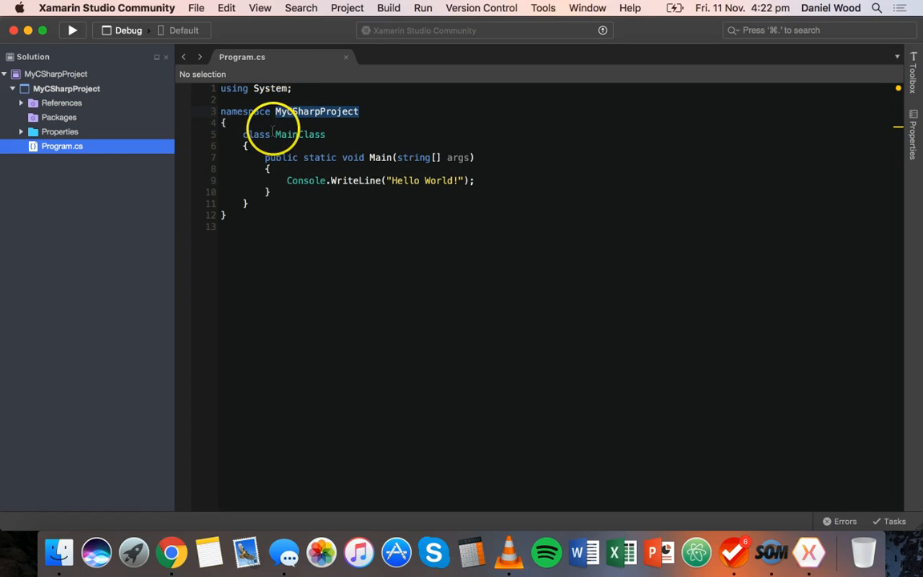
double_click(301, 134)
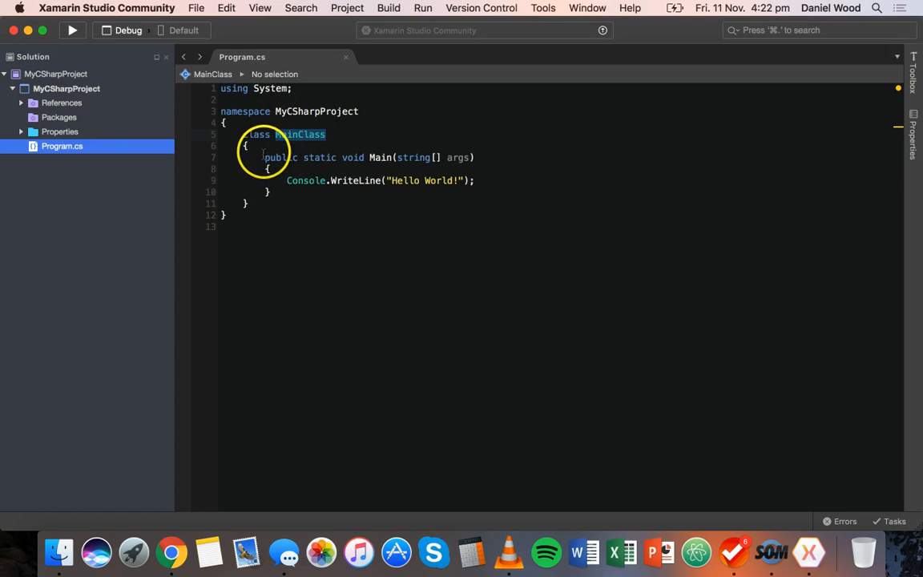
left_click(282, 179)
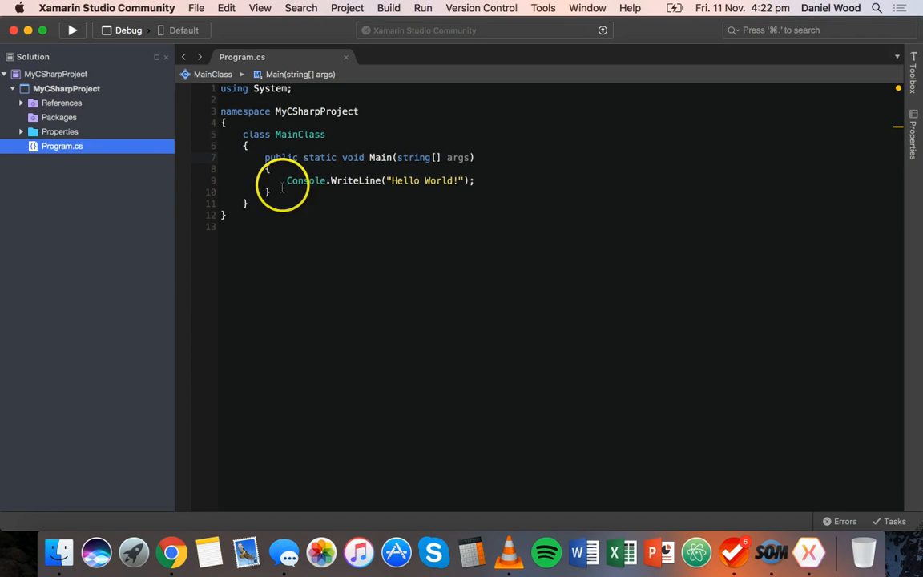
mouse_move(306, 180)
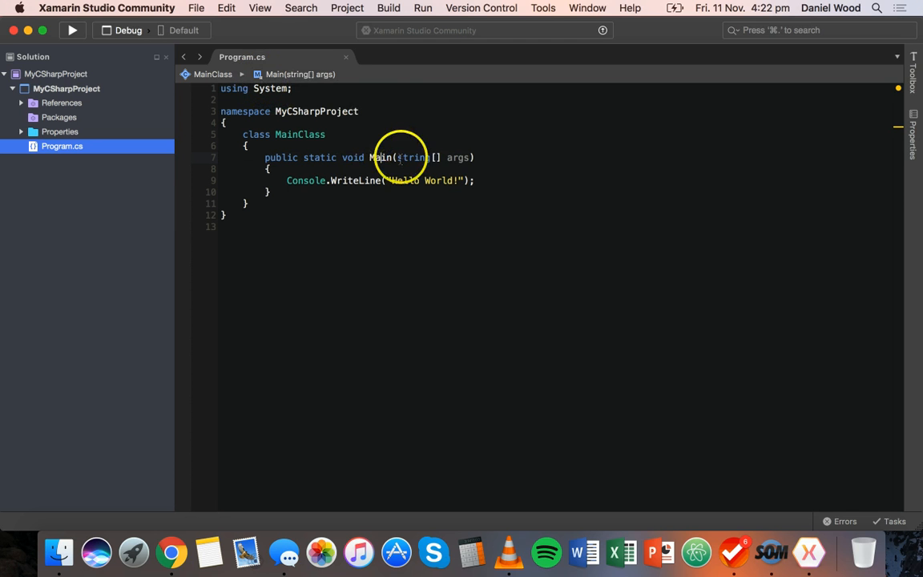
double_click(380, 157)
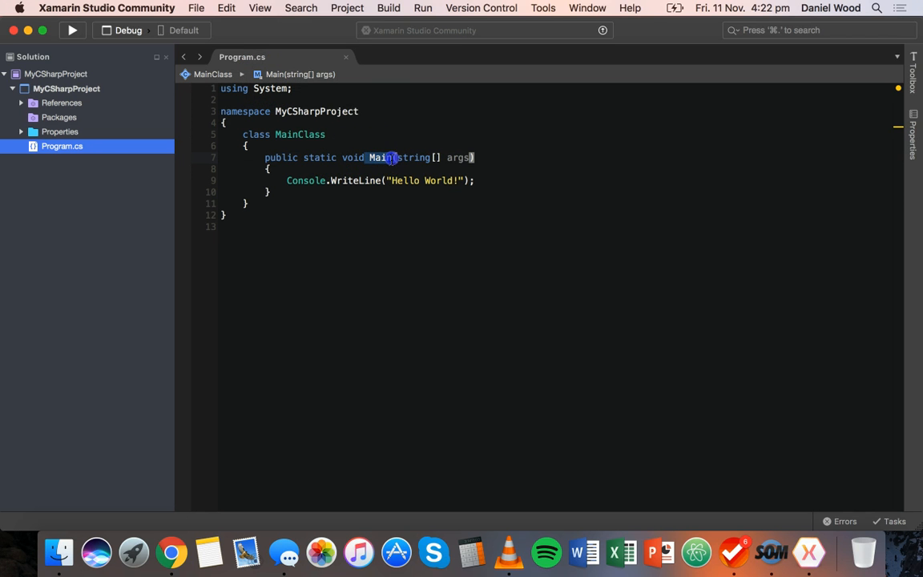
mouse_move(287, 157)
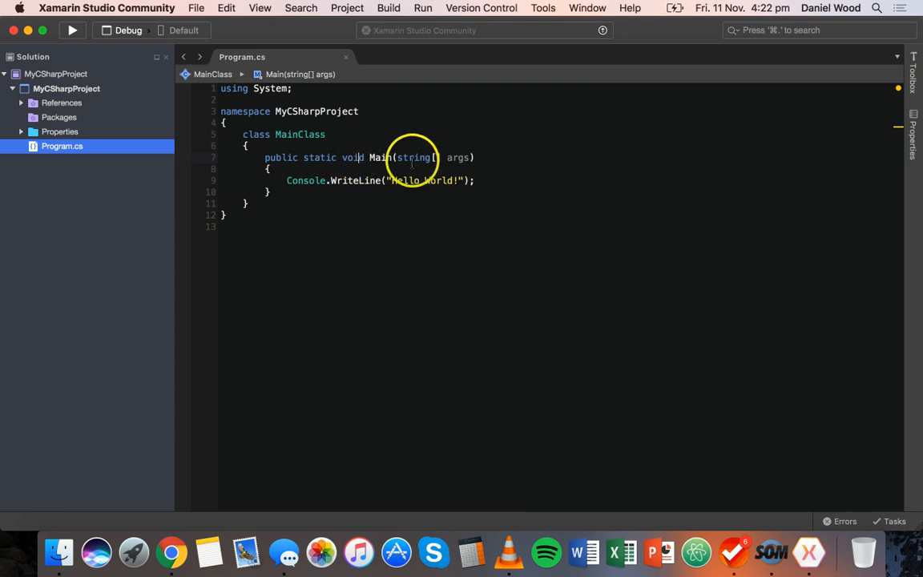
mouse_move(496, 164)
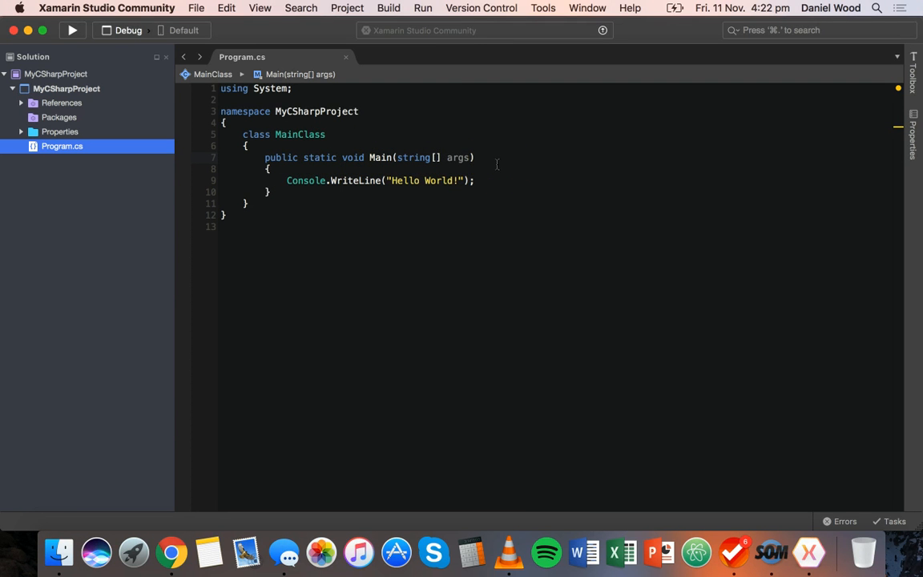
mouse_move(425, 159)
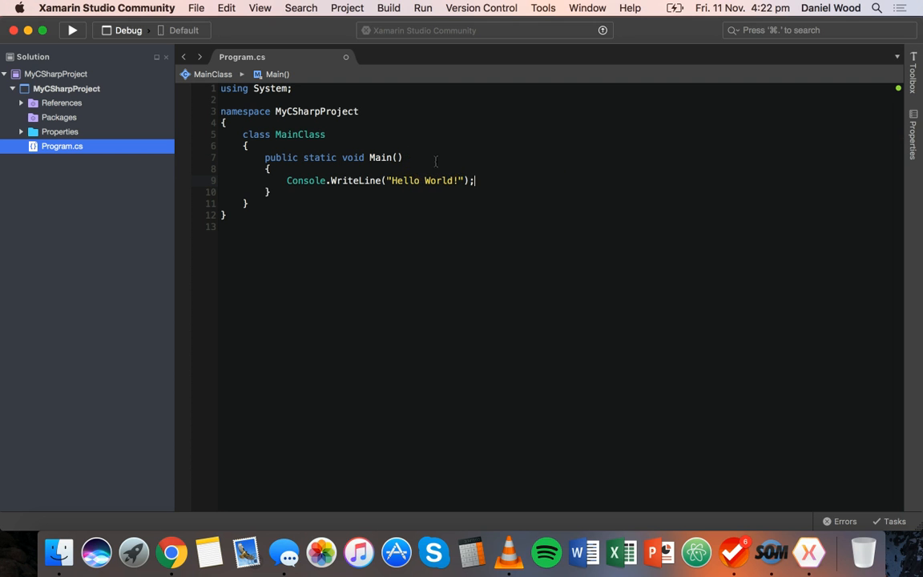
type("string[] args")
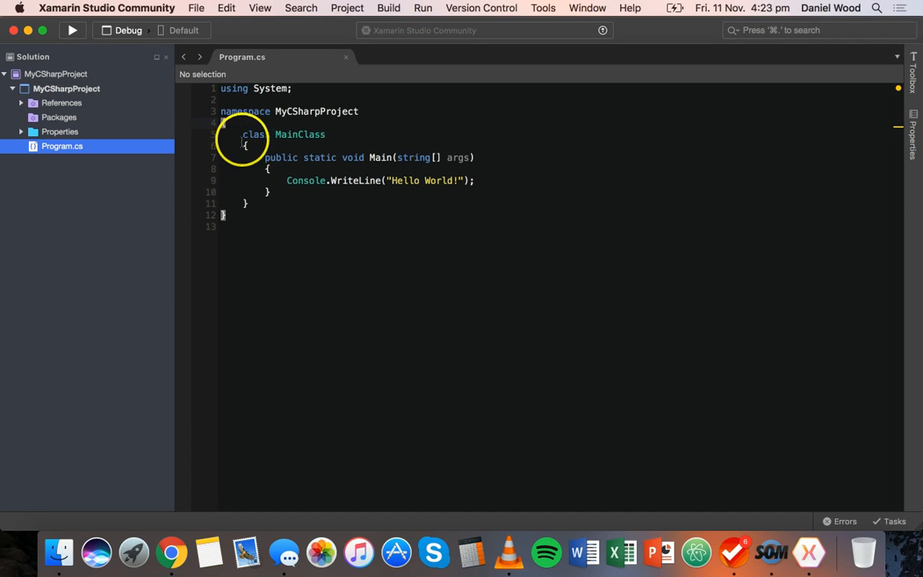
left_click_drag(243, 135, 343, 196)
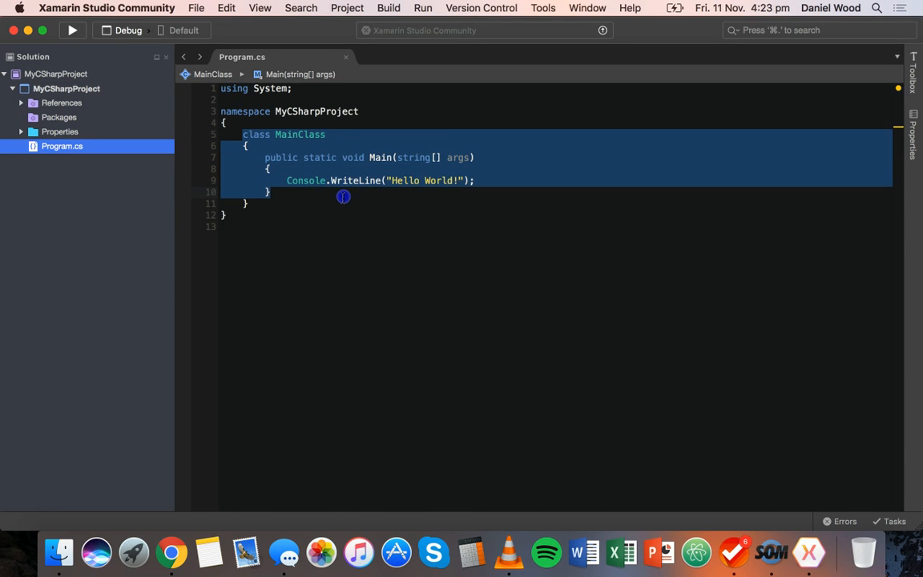
left_click(255, 135)
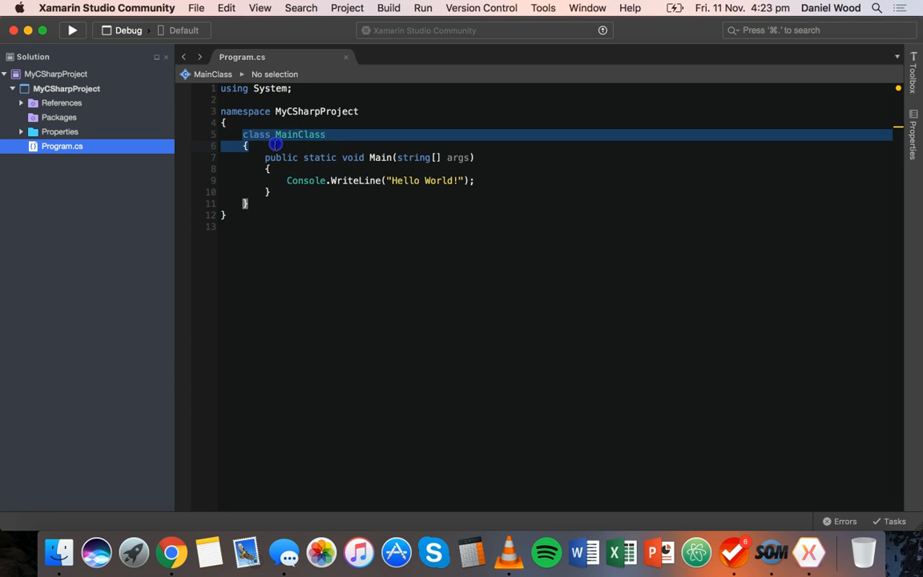
left_click(244, 202)
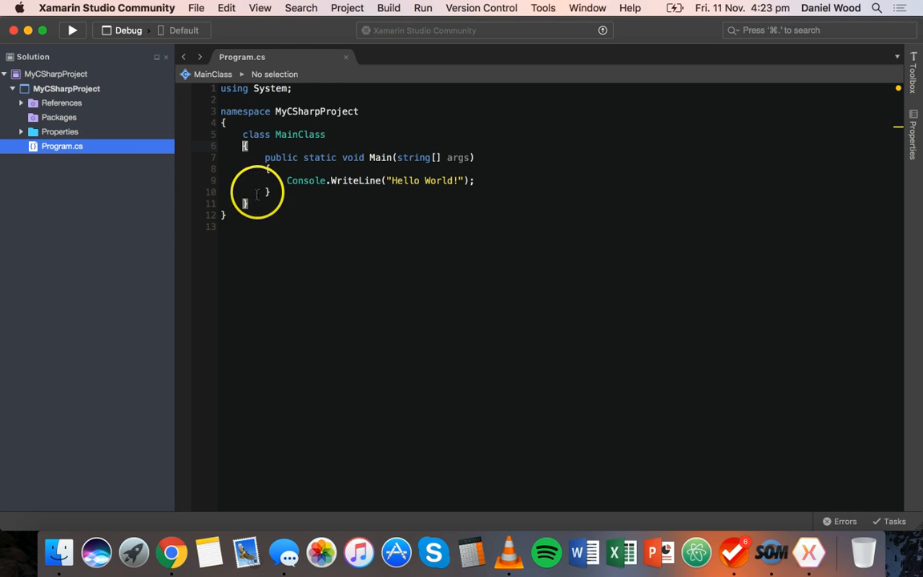
mouse_move(383, 158)
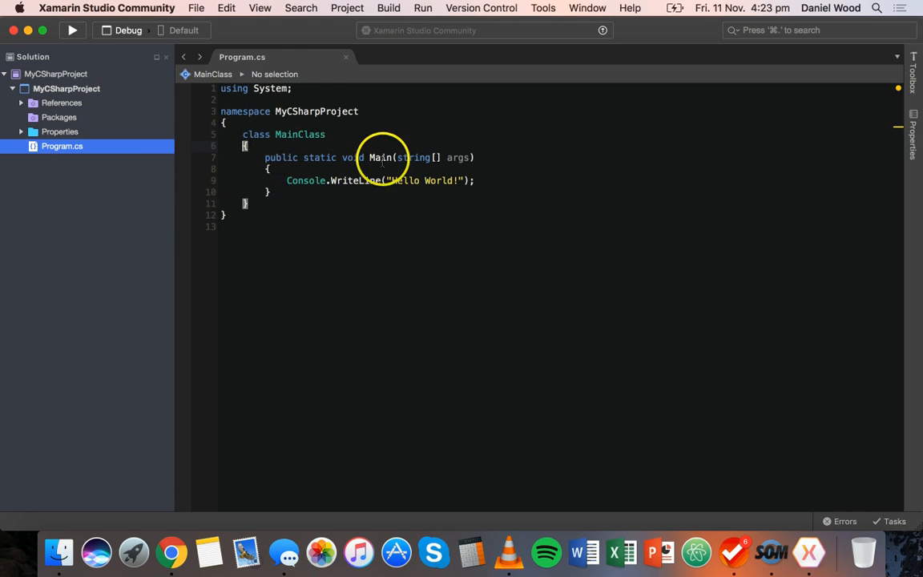
left_click(269, 168)
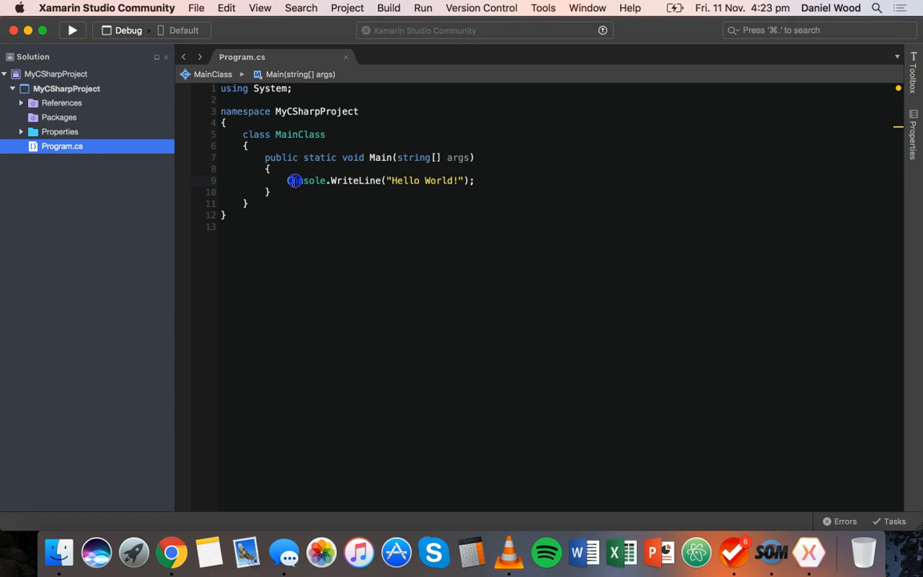
double_click(304, 179)
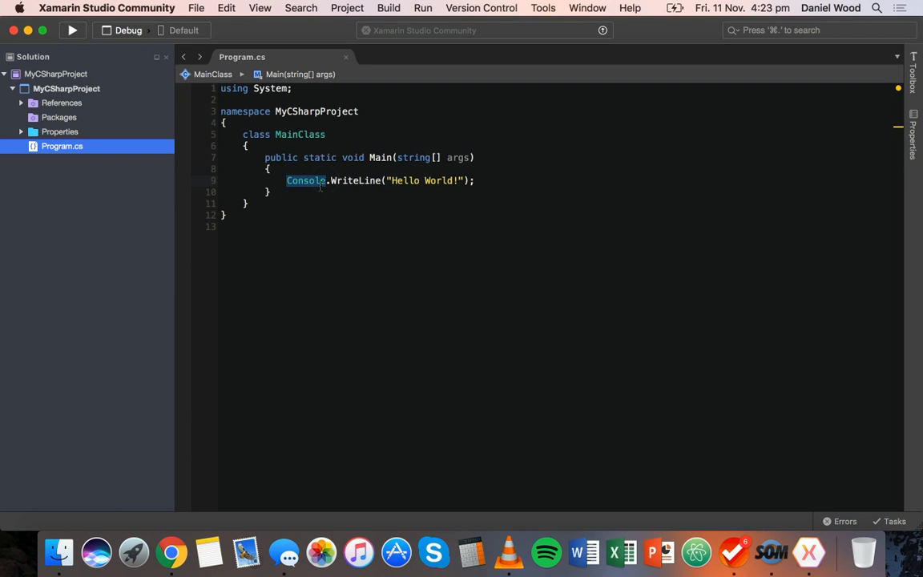
mouse_move(305, 179)
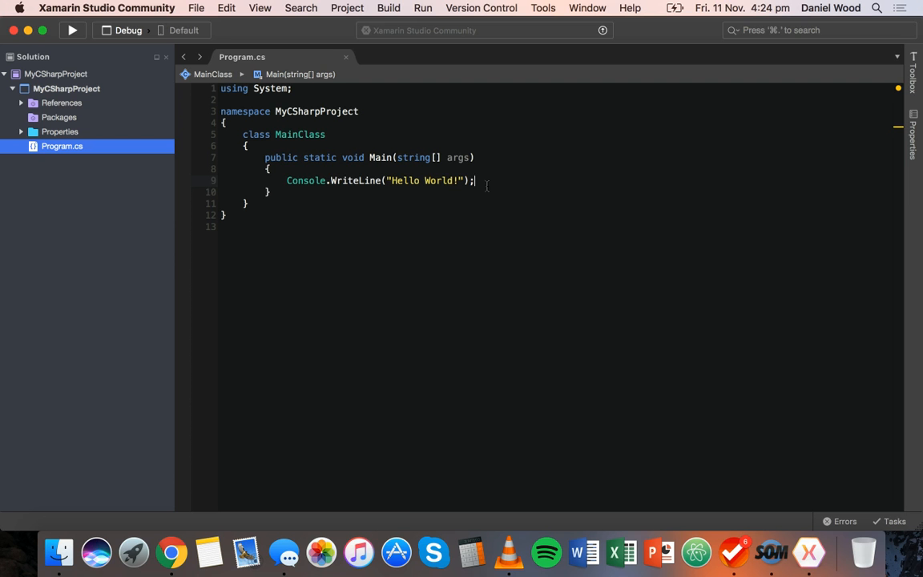
left_click_drag(474, 180, 464, 192)
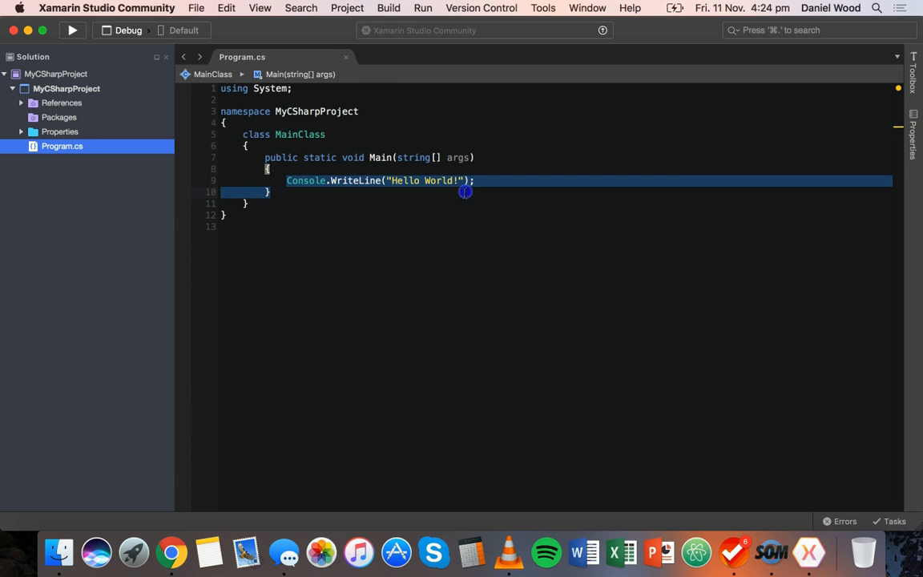
left_click(286, 134)
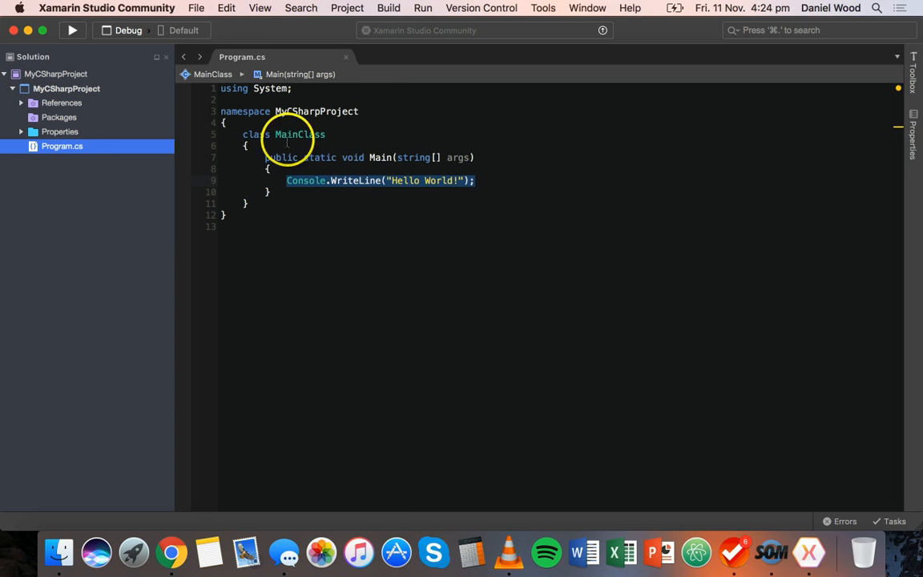
mouse_move(76, 31)
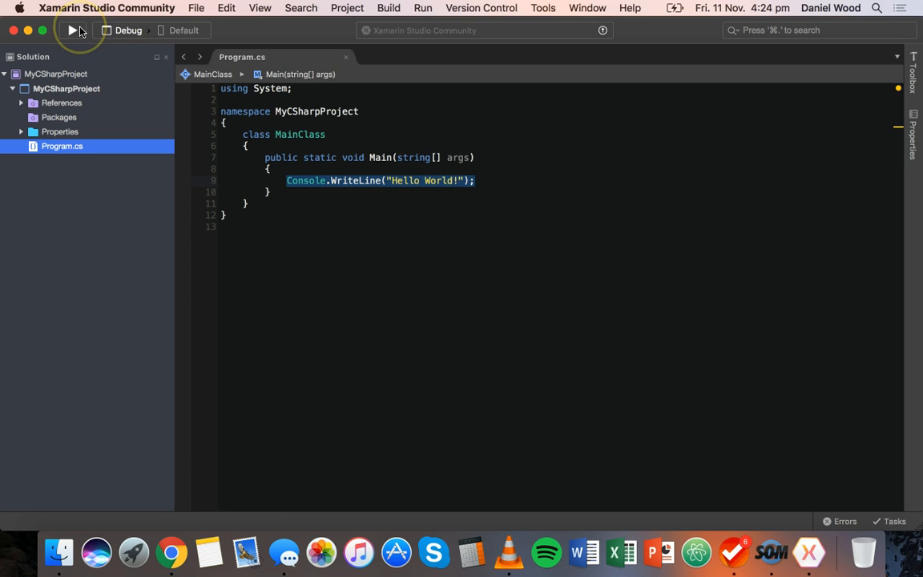
left_click(72, 29)
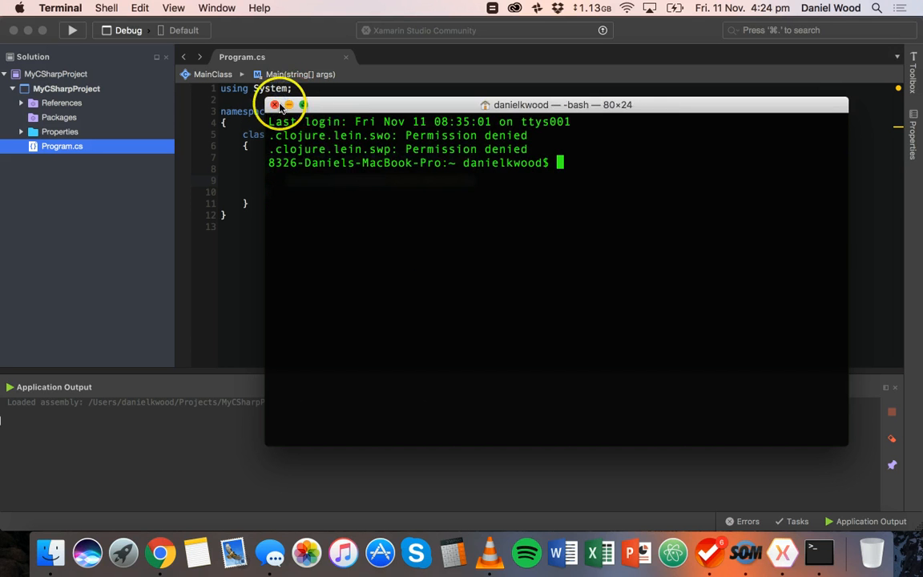
left_click(276, 105)
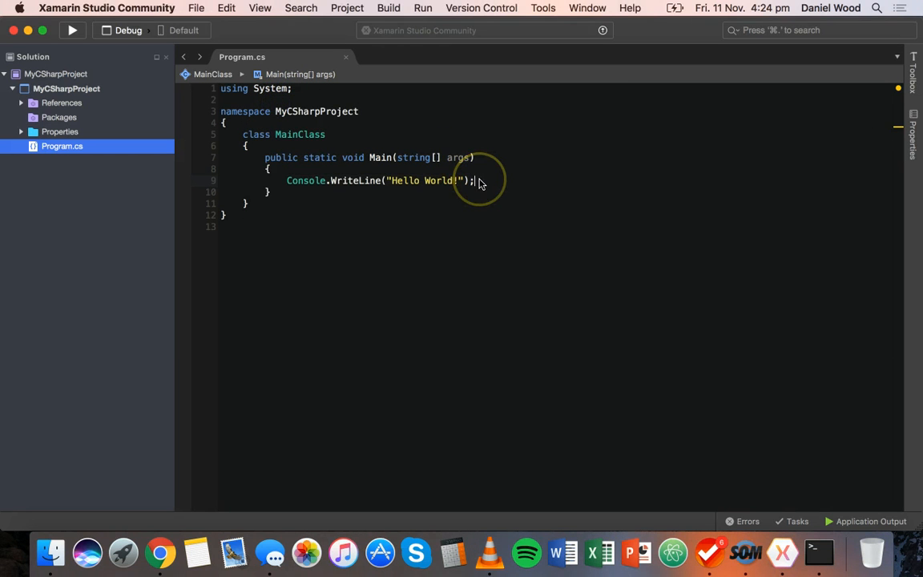
mouse_move(356, 160)
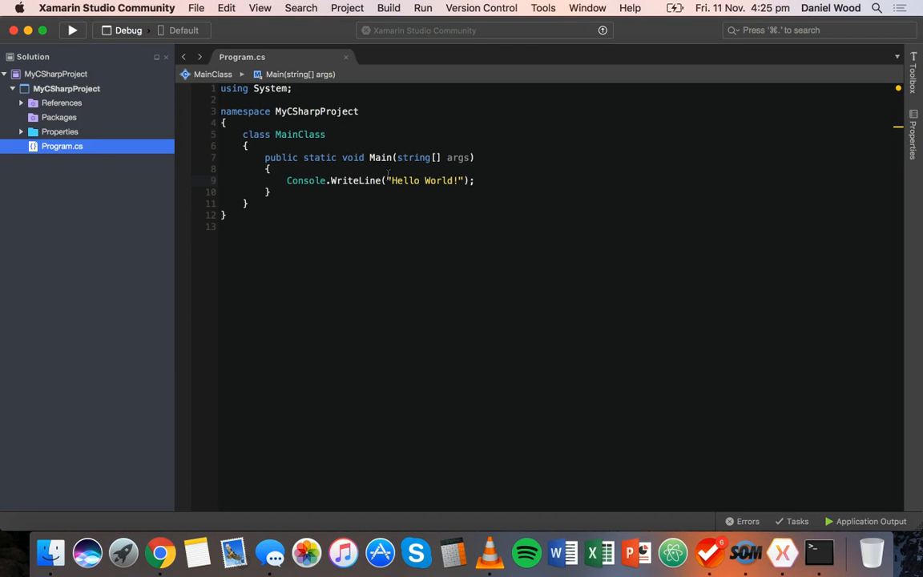
Add a Console.ReadLine(); line after the Hello World WriteLine statement.
left_click(474, 180)
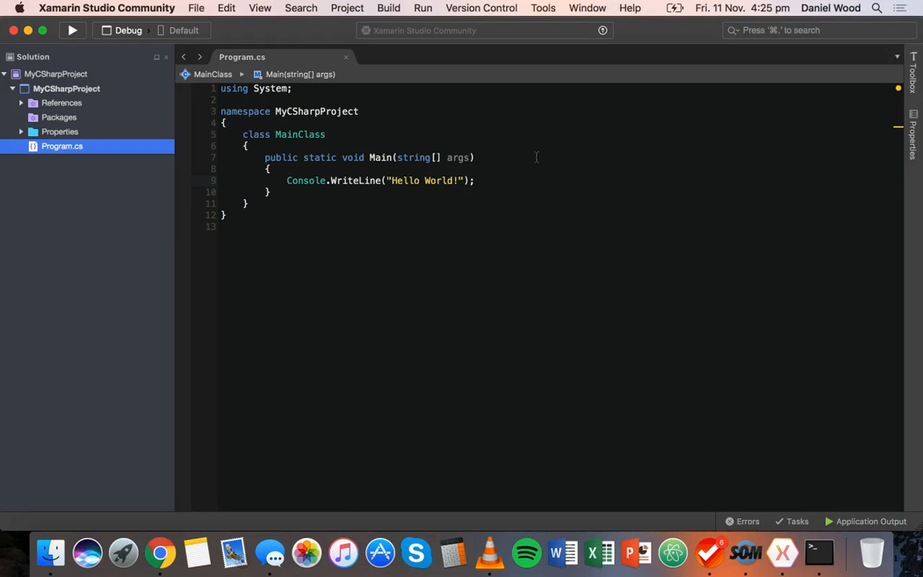
left_click(474, 179)
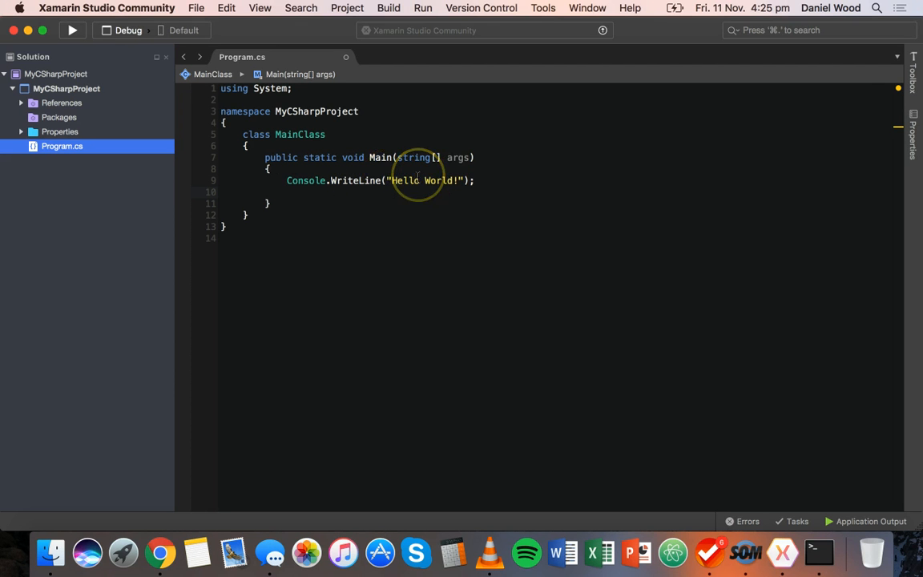
type("Conso")
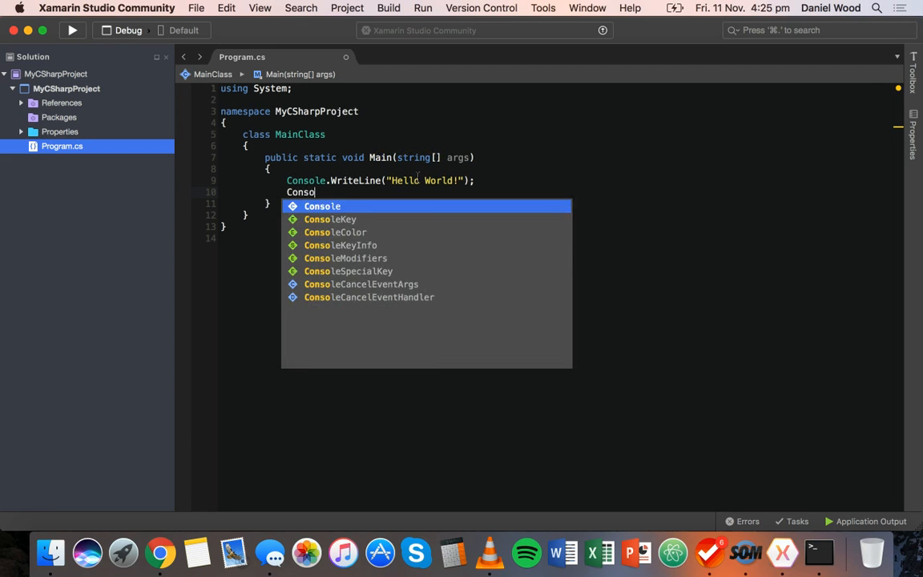
type(".ReadLine();")
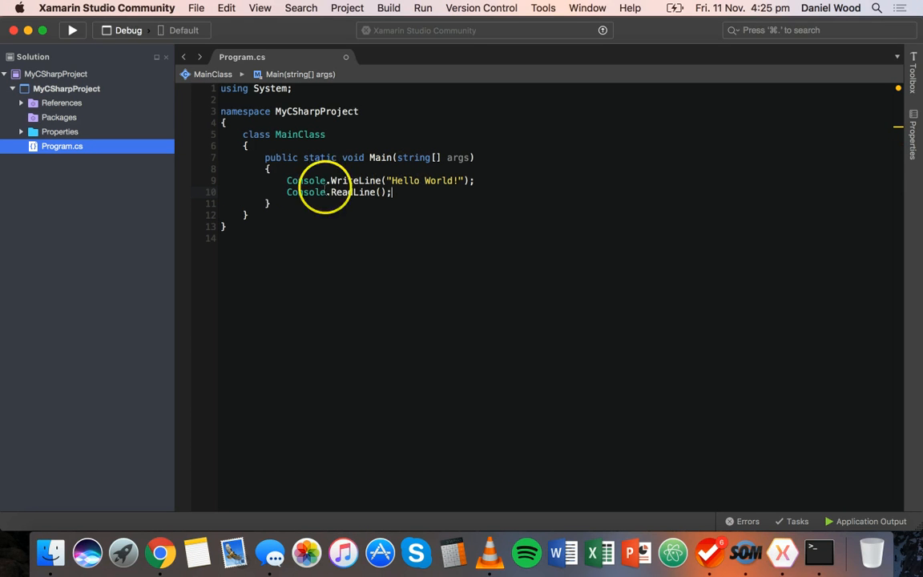
mouse_move(276, 200)
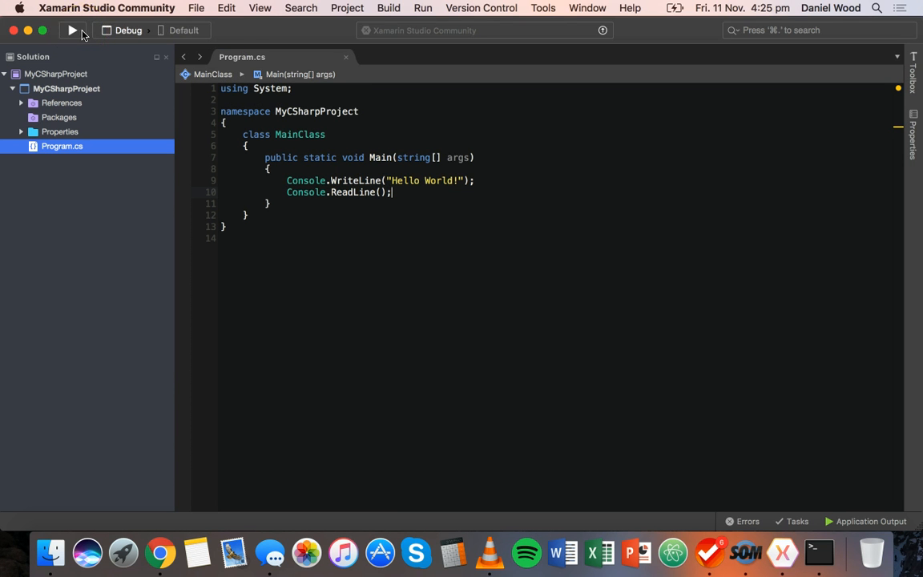
Run the program and view its console printing Hello World! and waiting for a key.
left_click(73, 31)
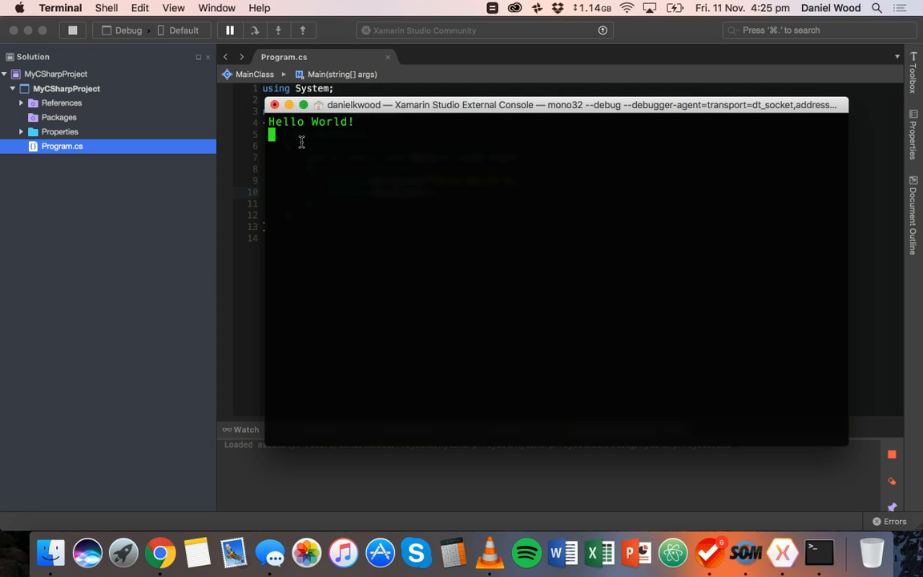
left_click(229, 29)
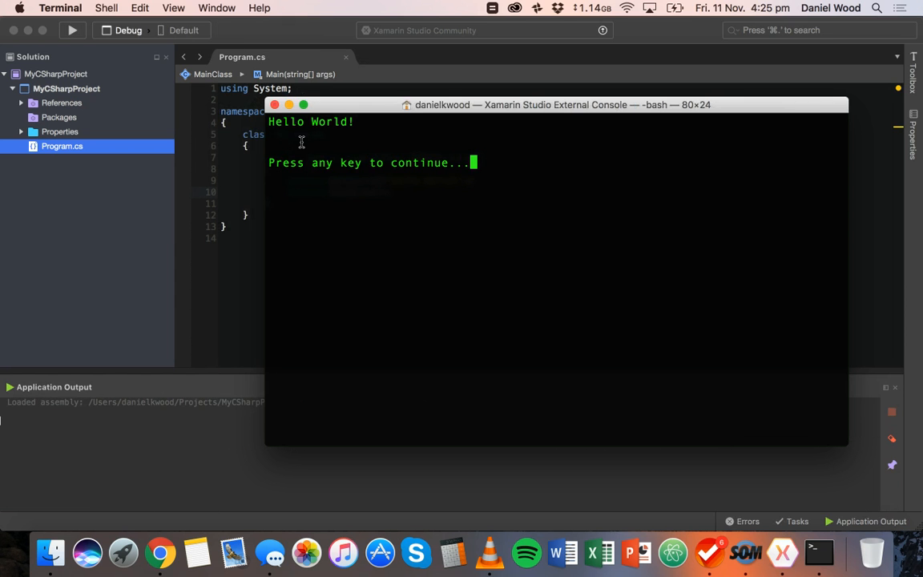
mouse_move(440, 93)
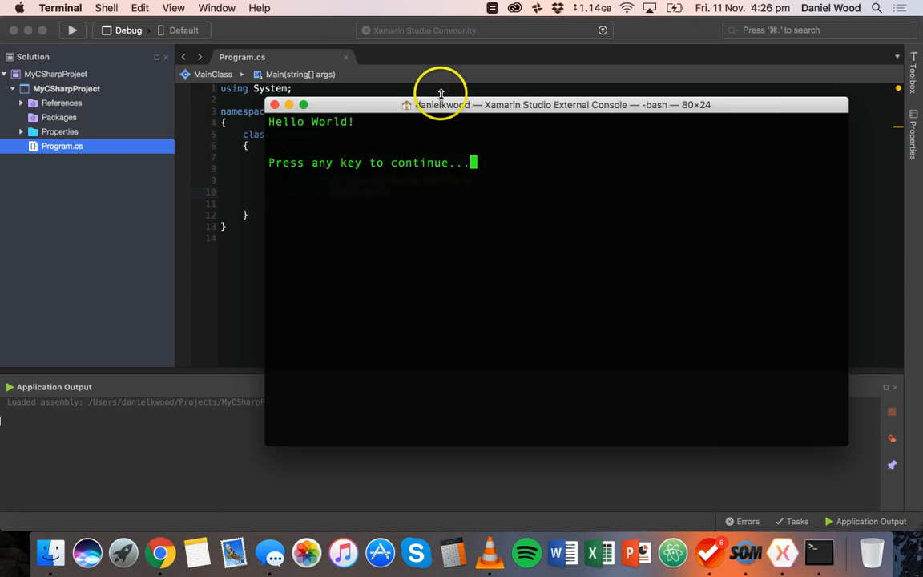
mouse_move(256, 166)
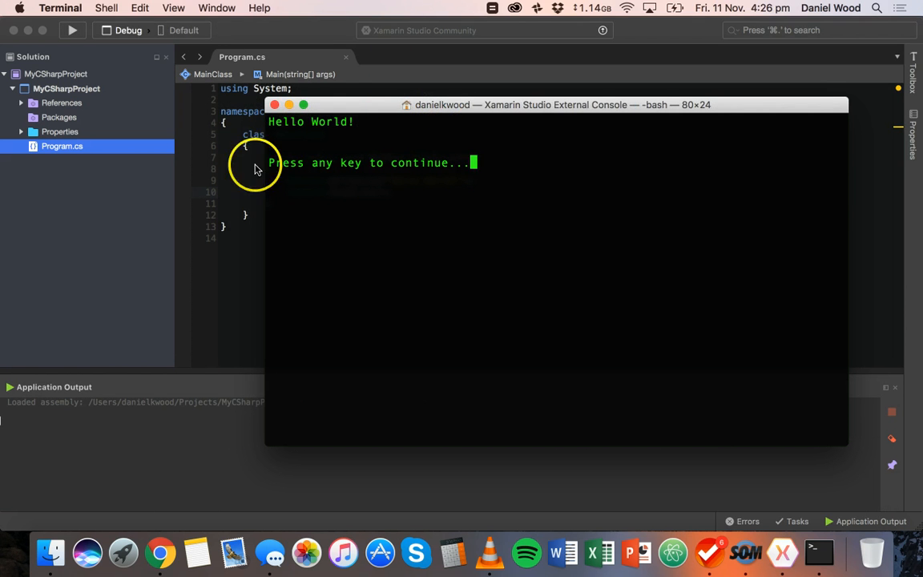
mouse_move(403, 152)
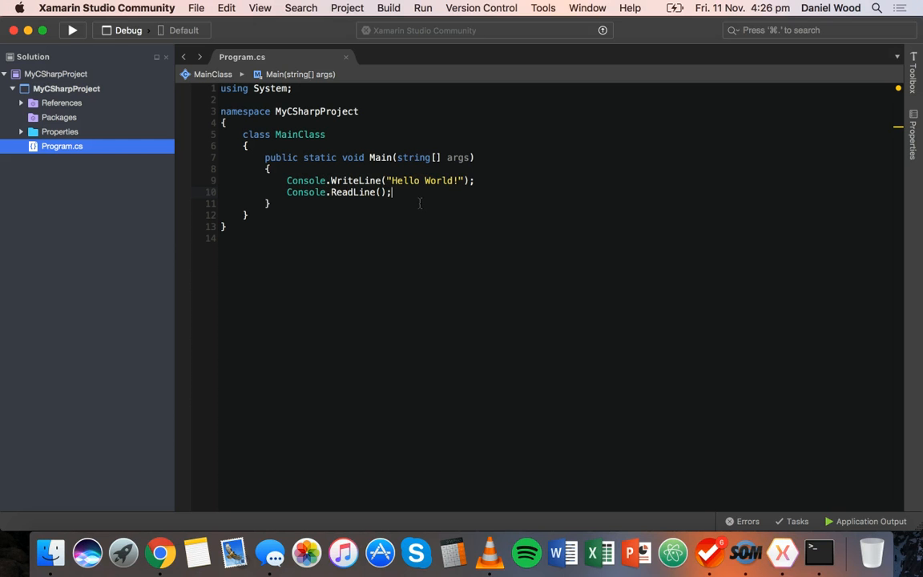
mouse_move(383, 173)
type("there C# programmer")
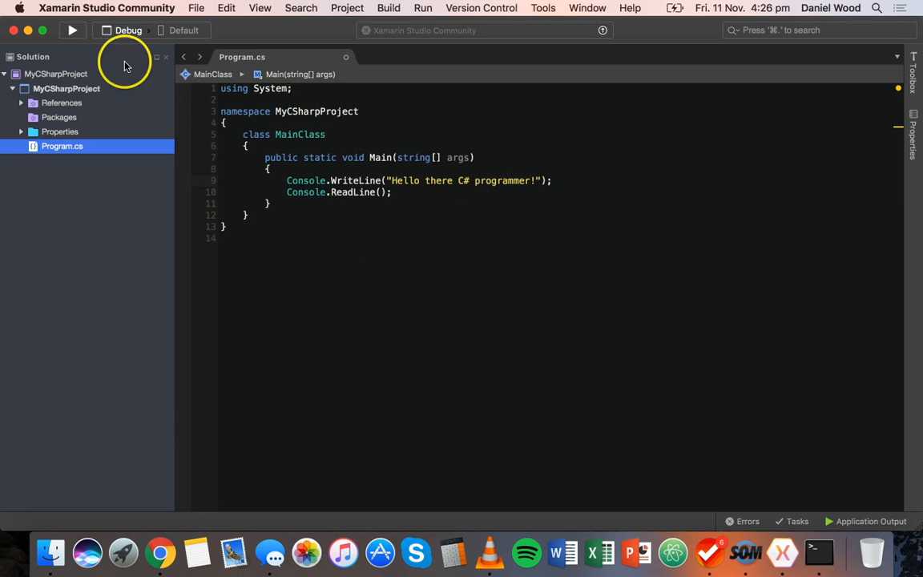
Change the WriteLine string to "Hello there C# programmer!".
left_click(72, 30)
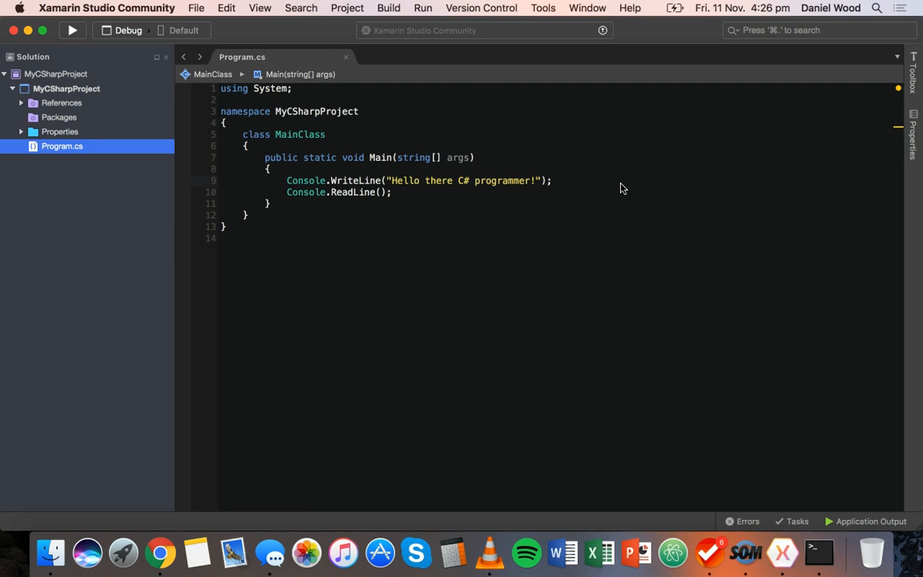
left_click(528, 179)
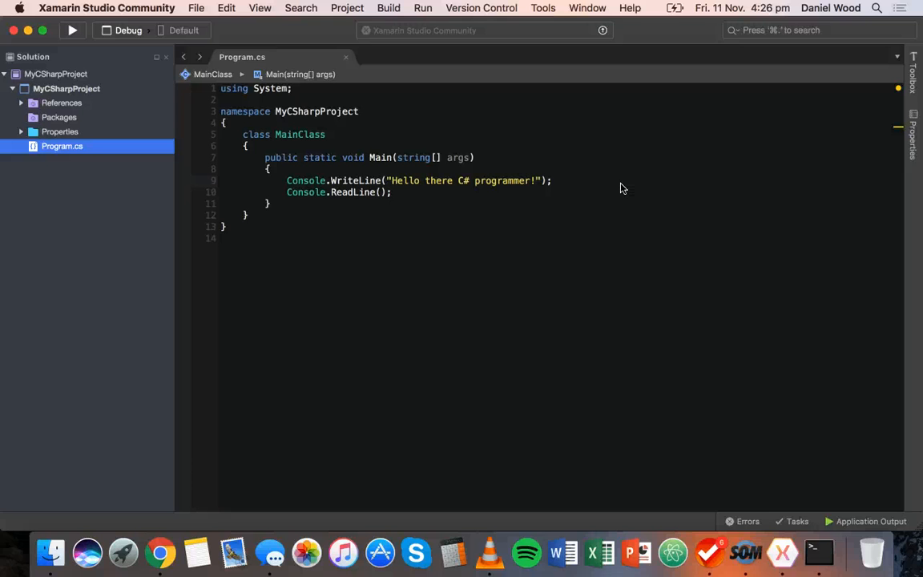
mouse_move(751, 372)
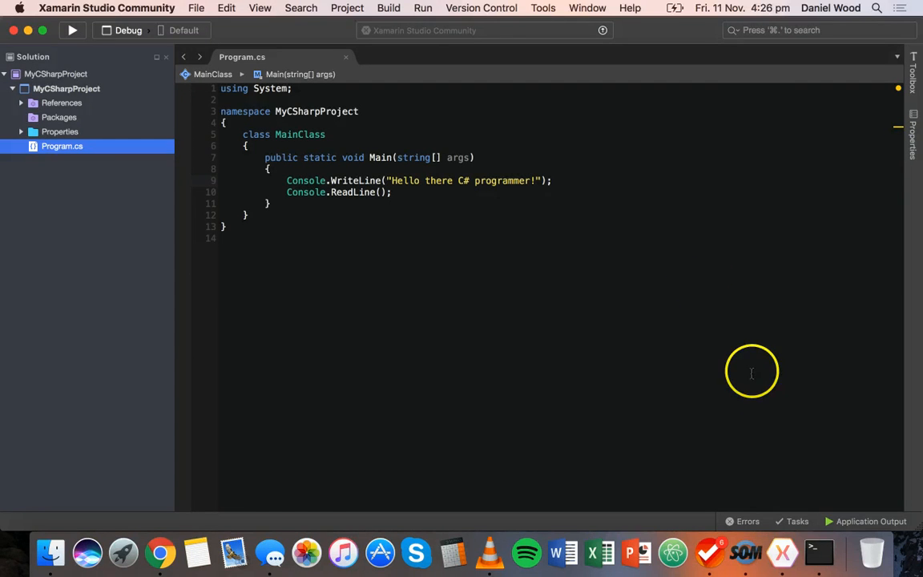